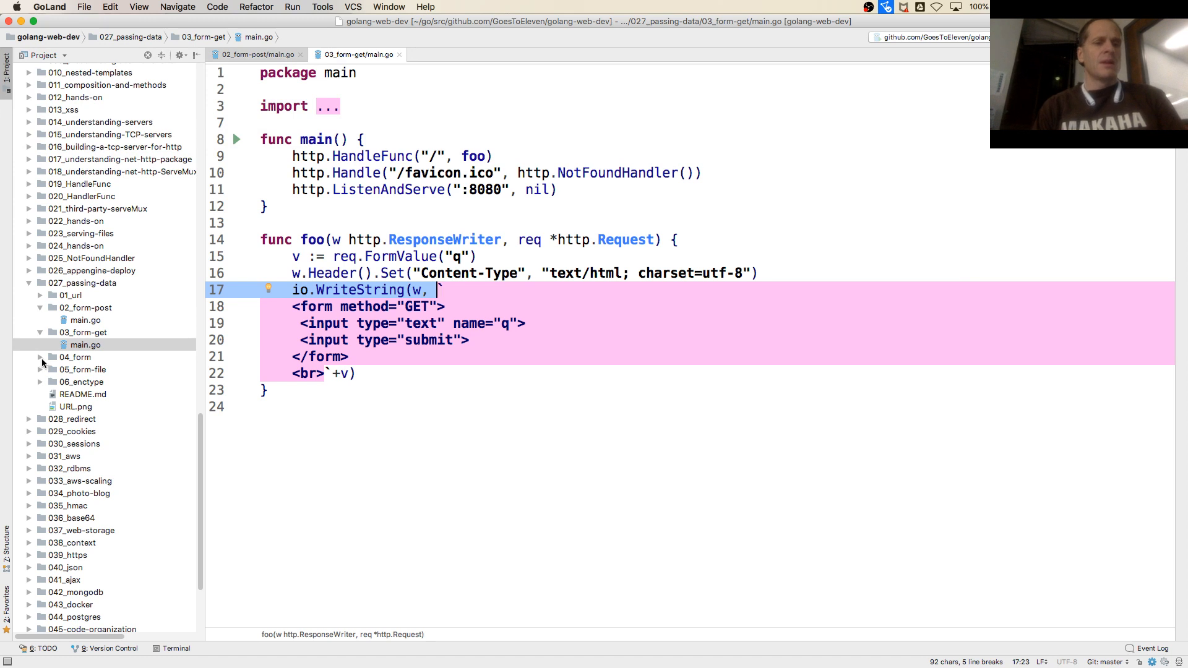
Open 04_form's main.go handler and expand its templates folder to show the three files
{"action": "left_click", "coordinate": [41, 357]}
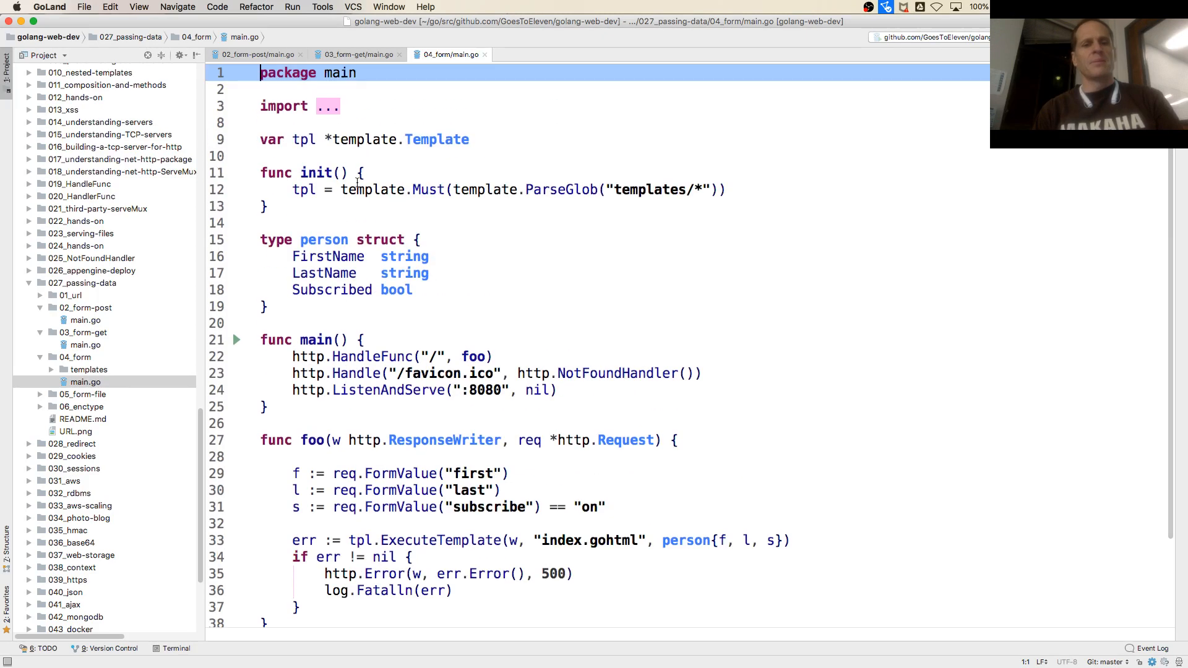
{"action": "double_click", "coordinate": [473, 357]}
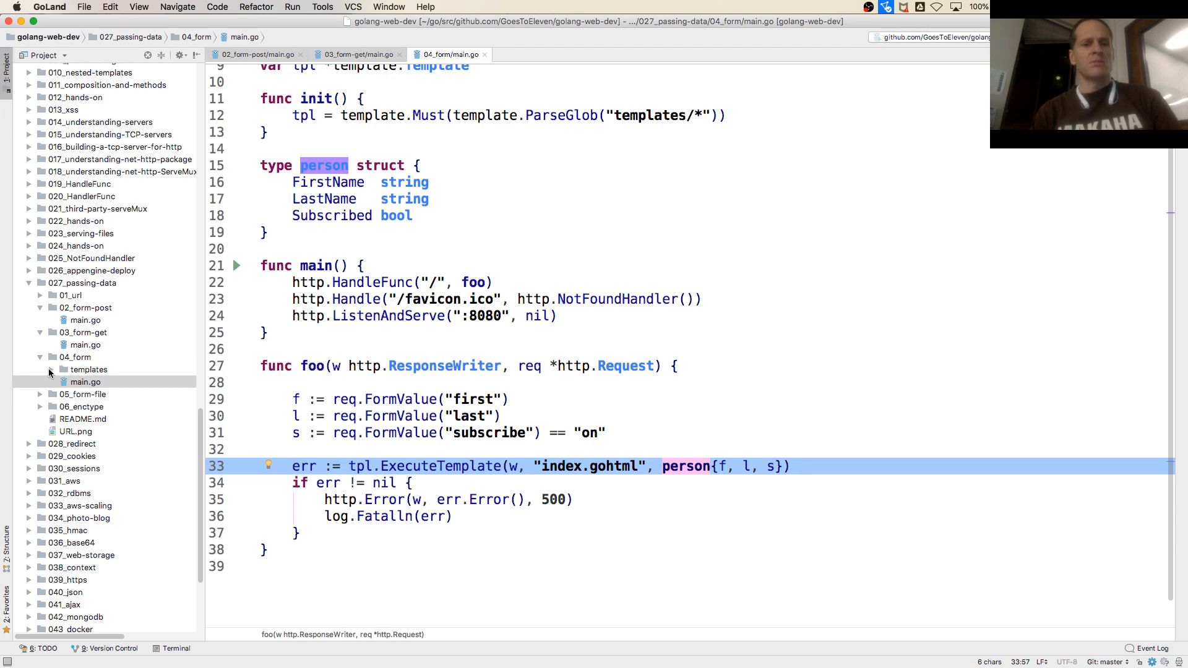
{"action": "left_click", "coordinate": [50, 369]}
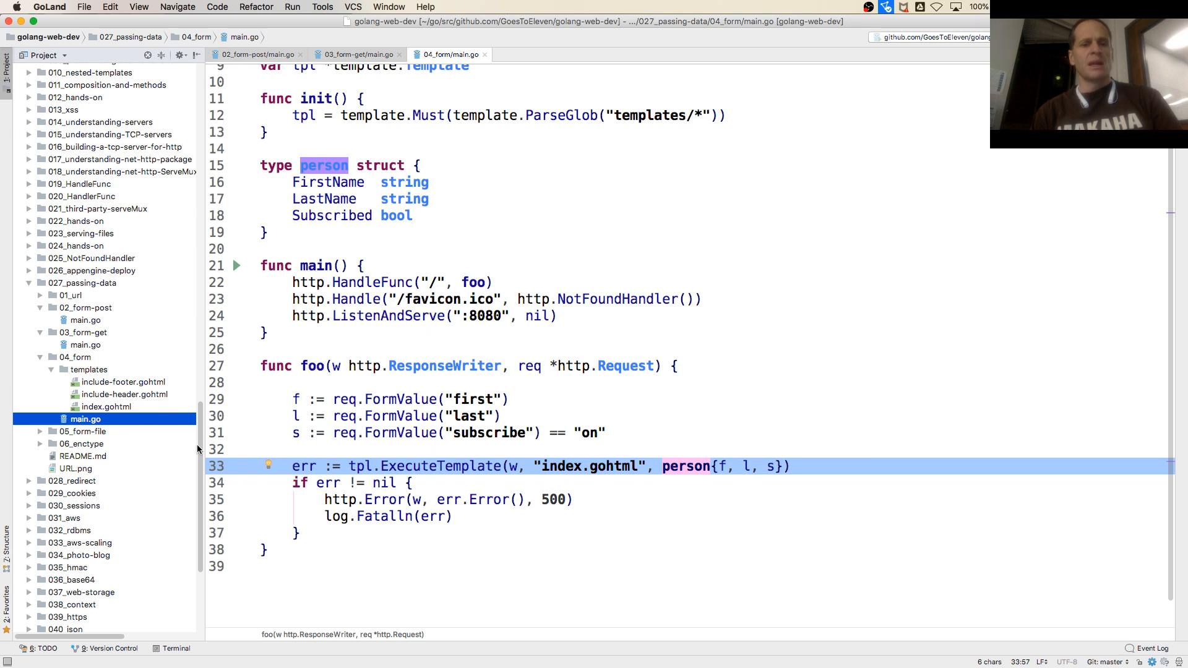
Review include-header.gohtml, comparing it with the index.gohtml form page
{"action": "left_click", "coordinate": [104, 408]}
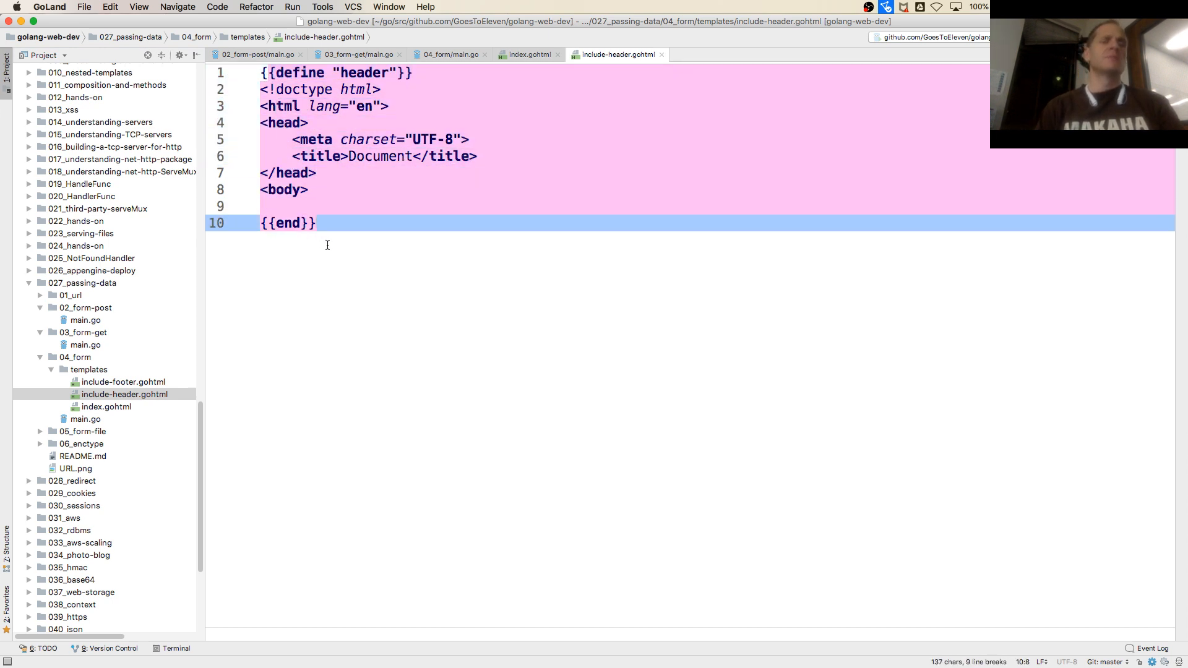
{"action": "left_click", "coordinate": [524, 53]}
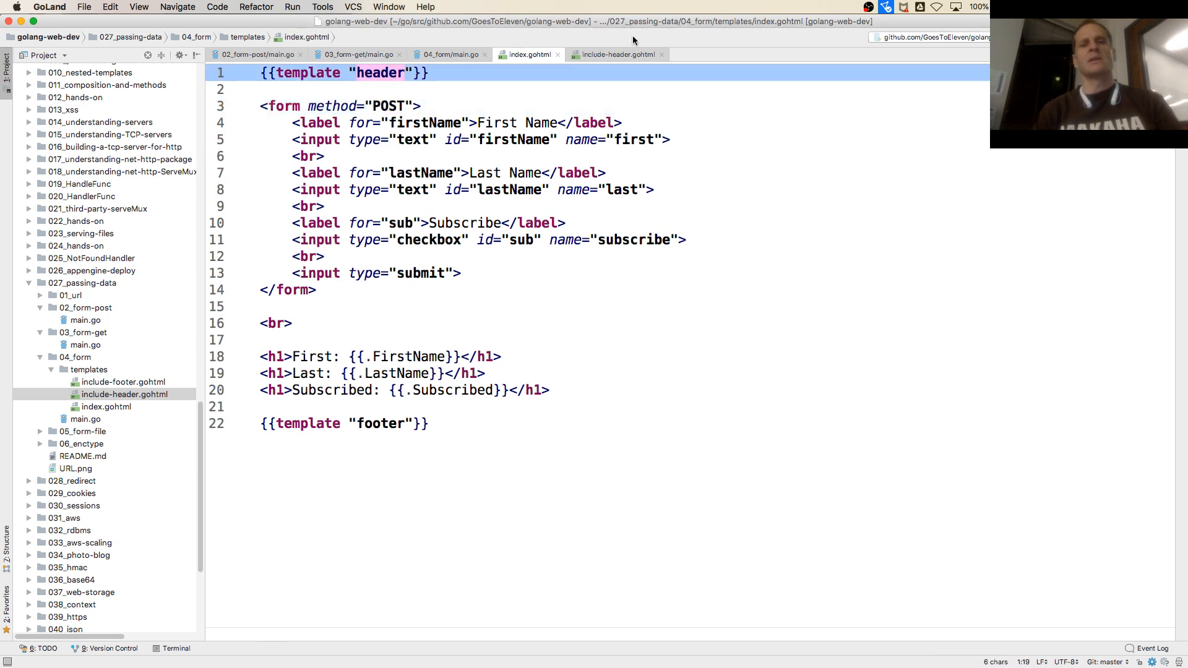
{"action": "left_click", "coordinate": [616, 53]}
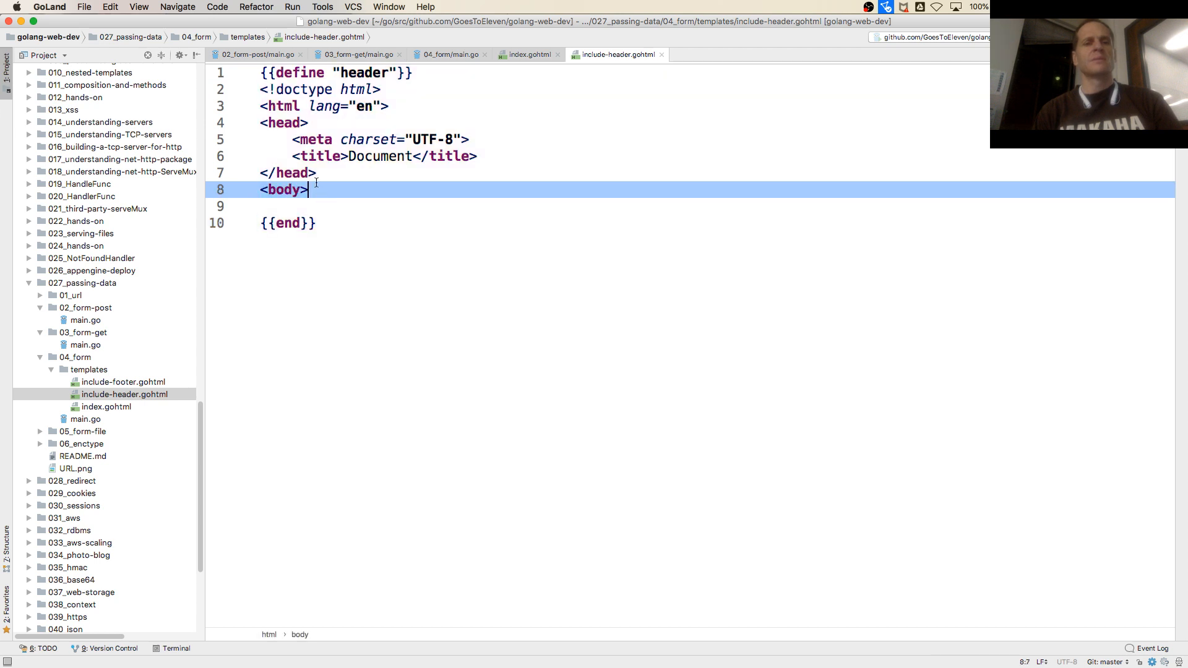
{"action": "left_click_drag", "start_coordinate": [265, 89], "coordinate": [308, 189]}
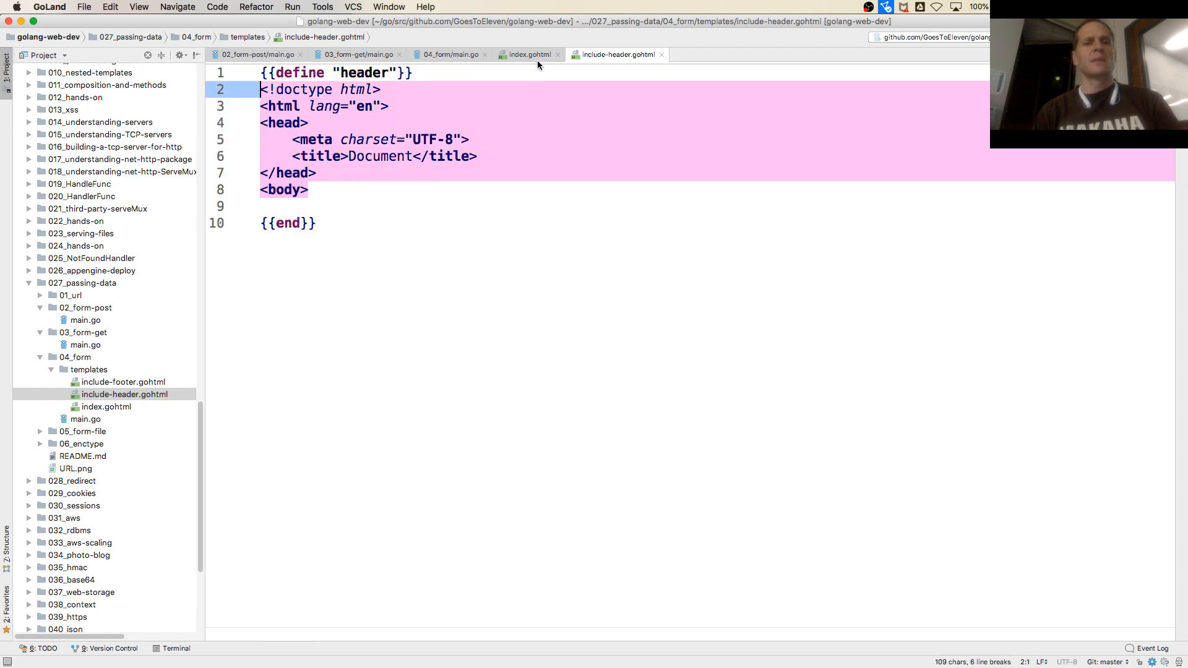
Flip between index and header once more, then bring up include-footer.gohtml
{"action": "left_click", "coordinate": [527, 54]}
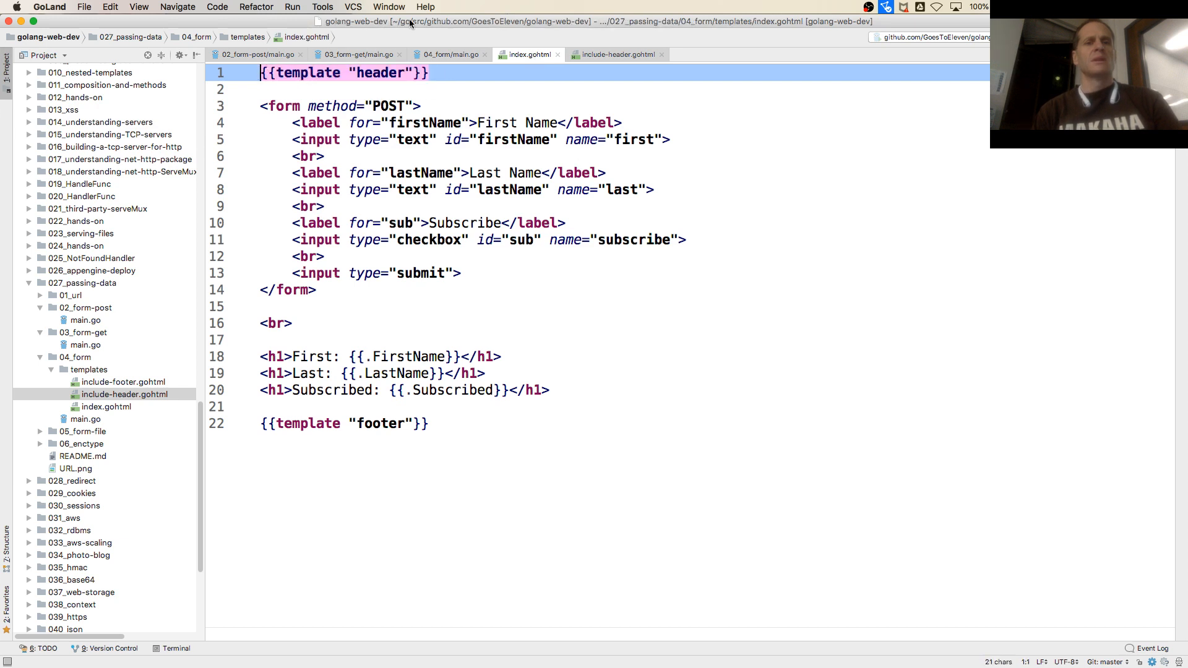
{"action": "left_click", "coordinate": [617, 53]}
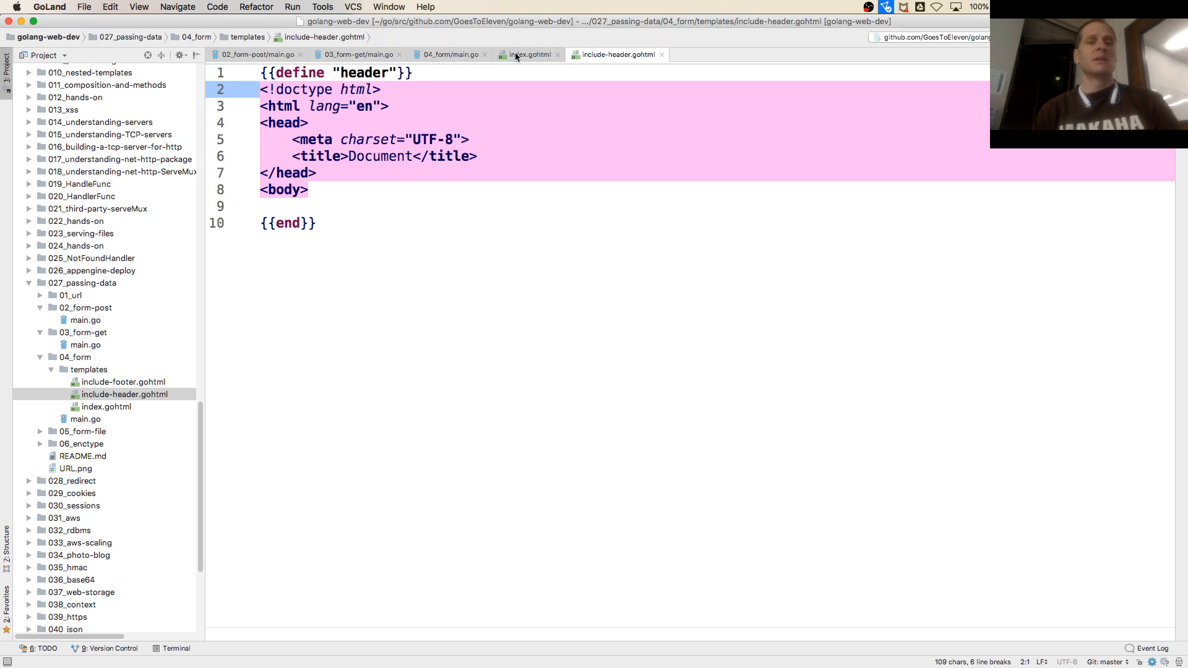
{"action": "left_click", "coordinate": [528, 53]}
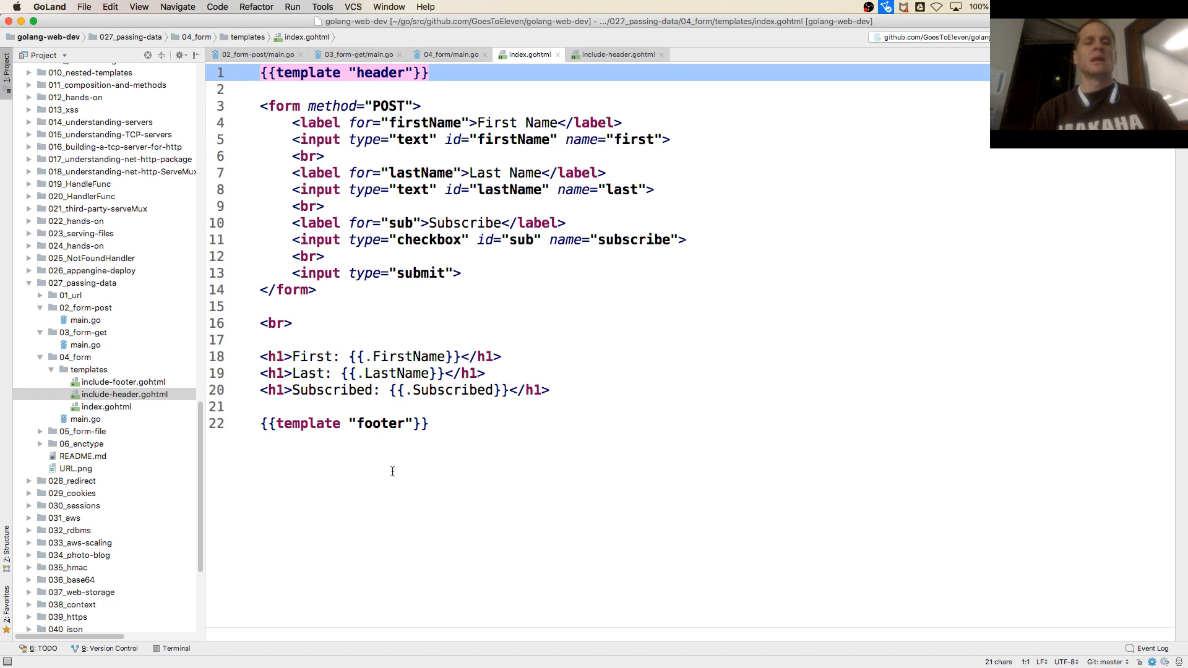
{"action": "left_click", "coordinate": [122, 382]}
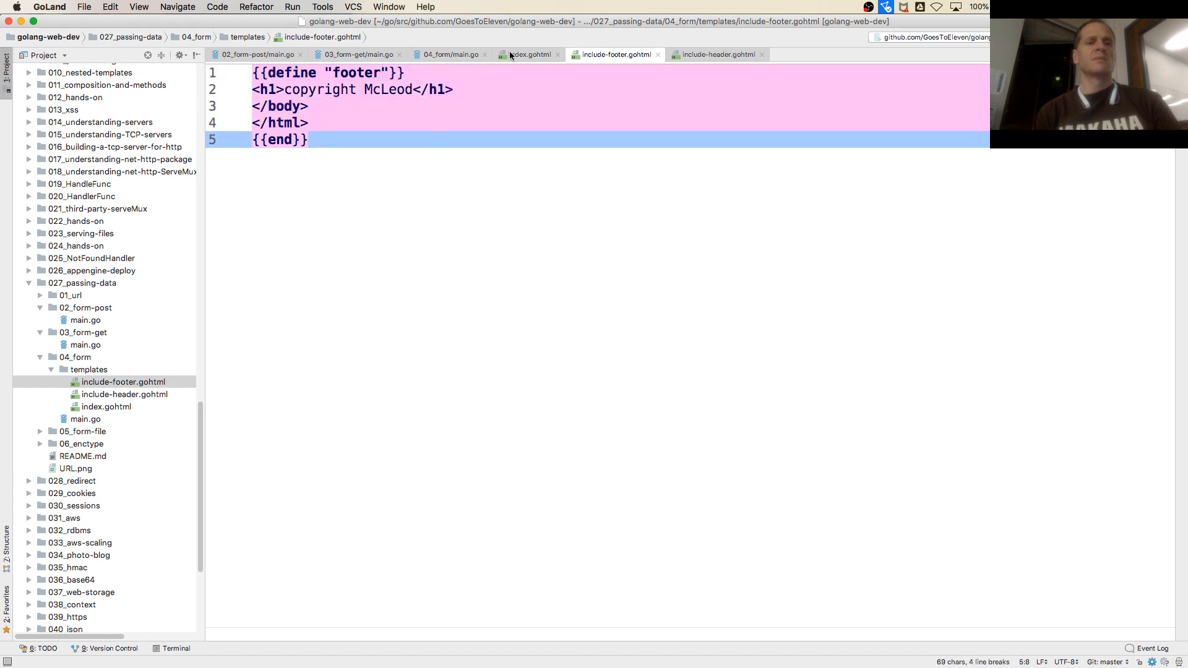
Return to index.gohtml and focus its closing {{template "footer"}} line
{"action": "left_click", "coordinate": [528, 53]}
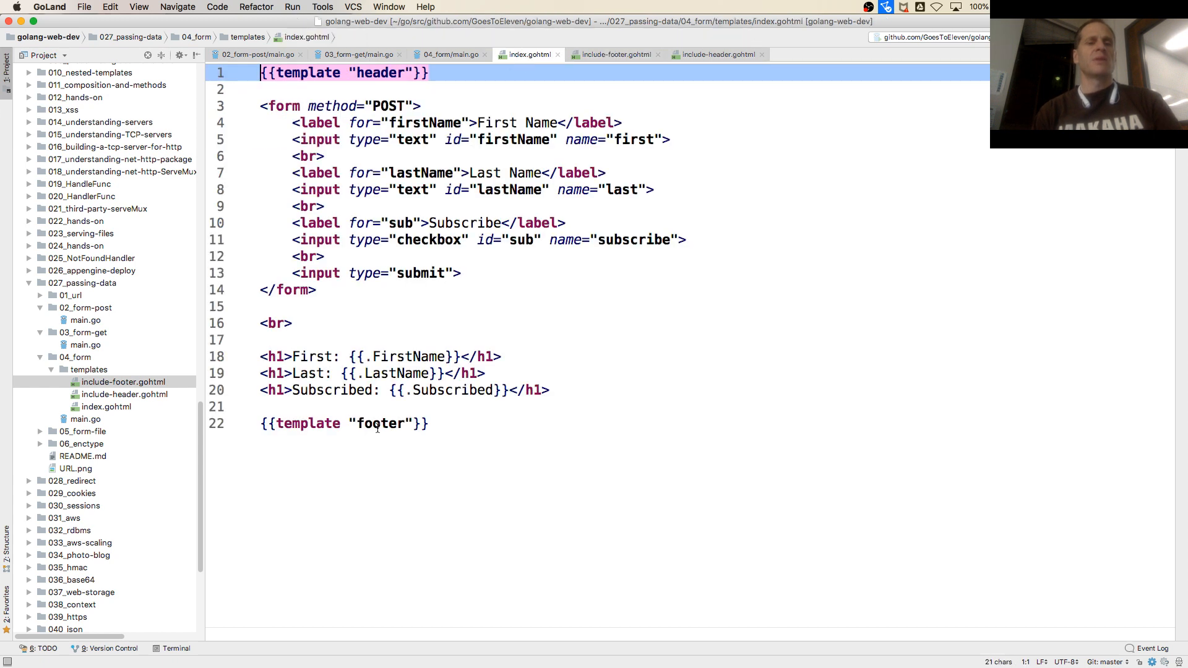
{"action": "left_click", "coordinate": [379, 424]}
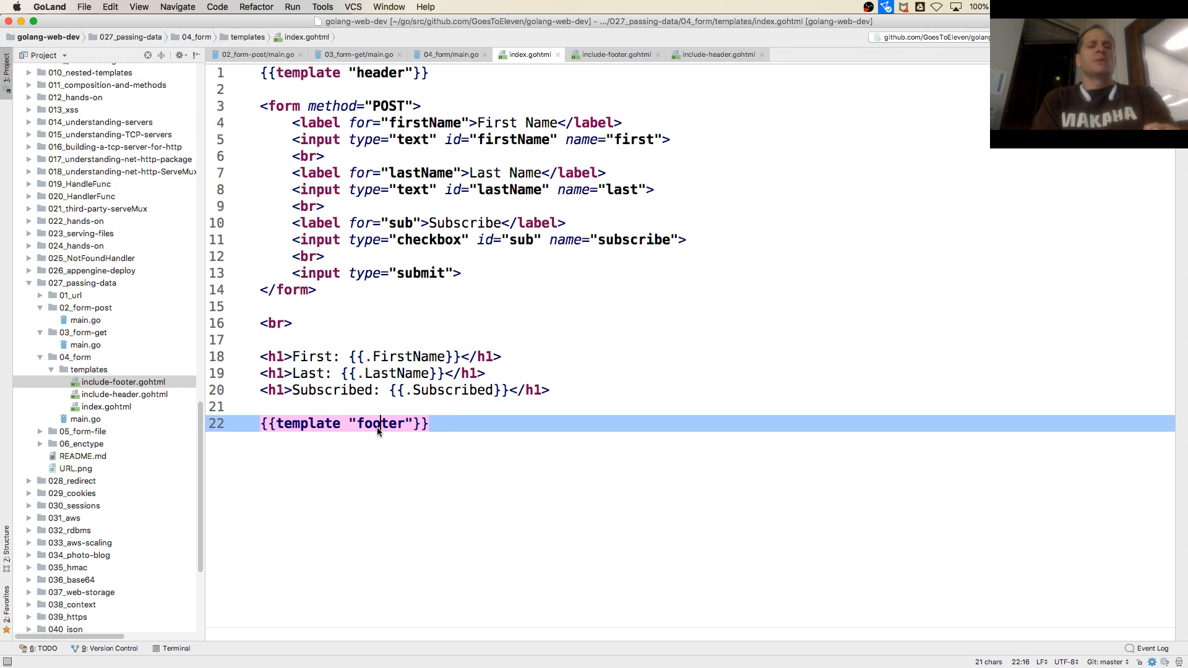
{"action": "mouse_move", "coordinate": [411, 224]}
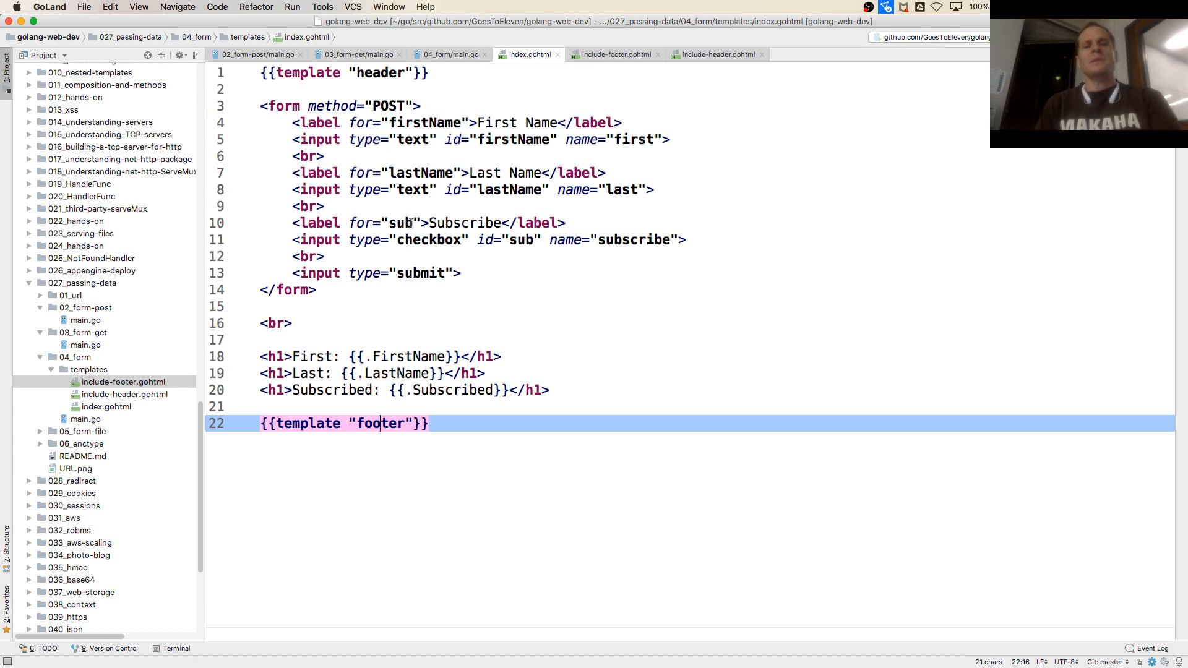
Try an action="/proce..." attribute on the form tag, discard it, and show main.go
{"action": "left_click", "coordinate": [410, 106]}
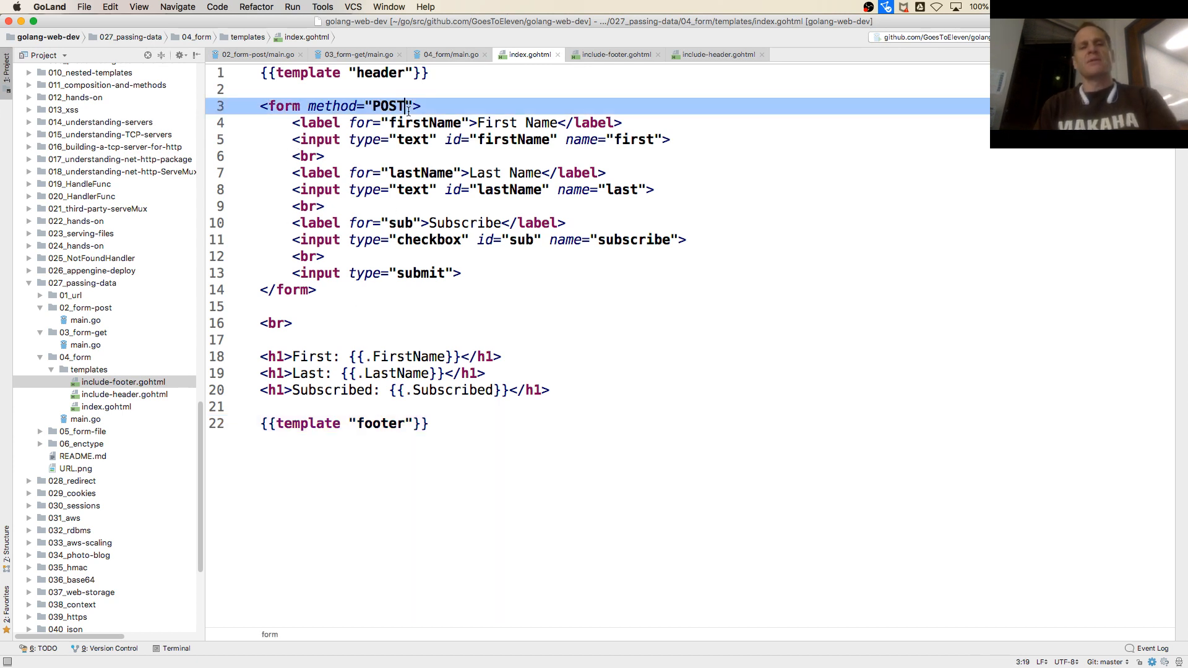
{"action": "type", "text": "aci"}
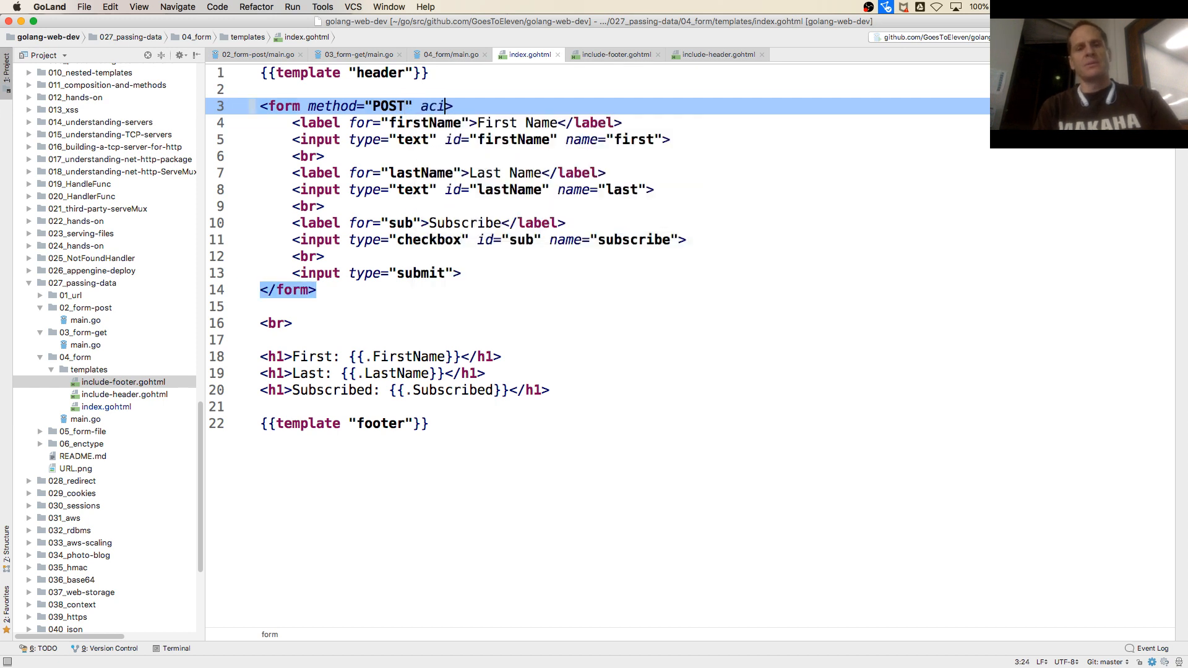
{"action": "type", "text": "tion=\"\""}
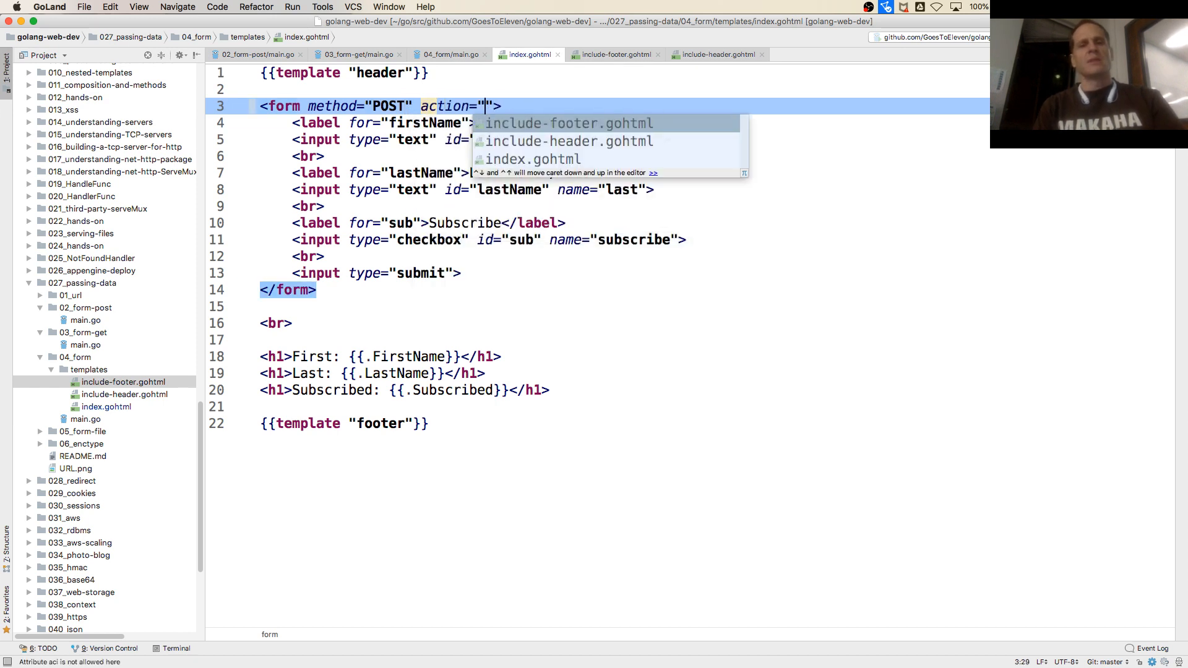
{"action": "type", "text": "/p"}
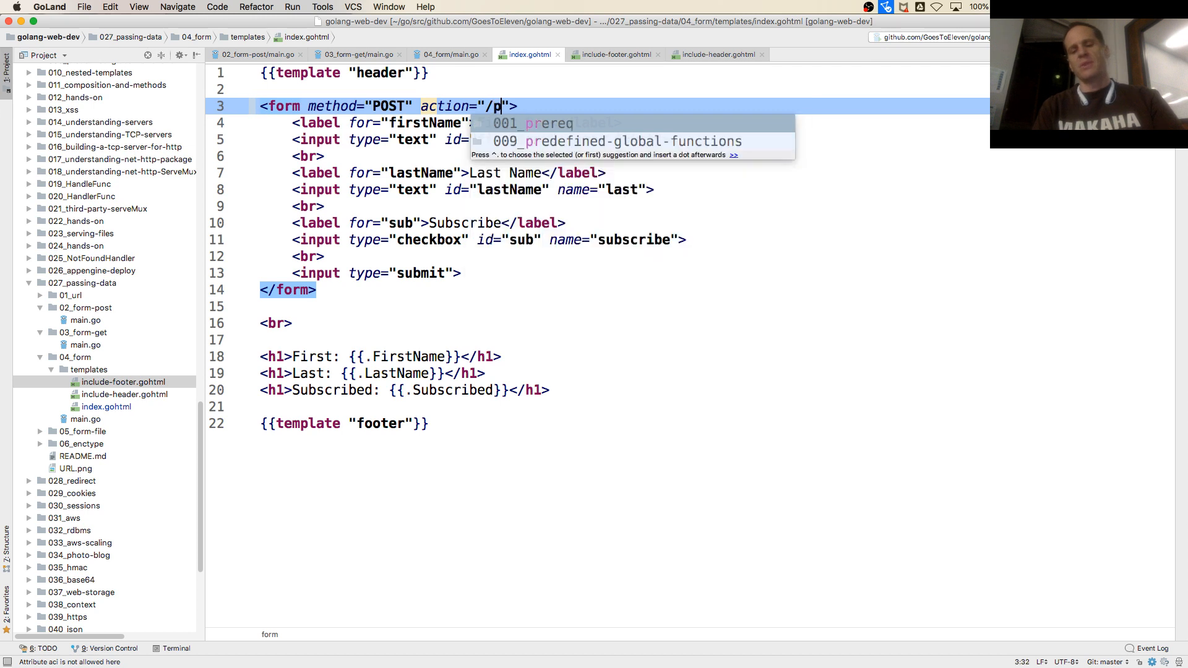
{"action": "type", "text": "roce"}
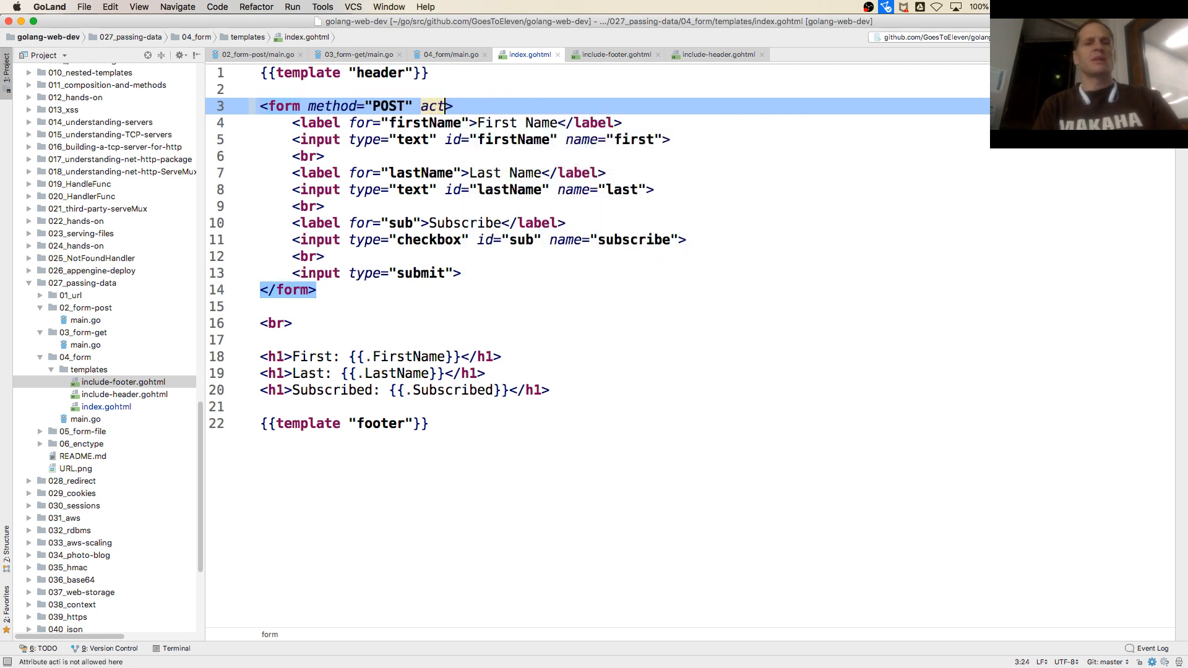
{"action": "key", "text": "backspace"}
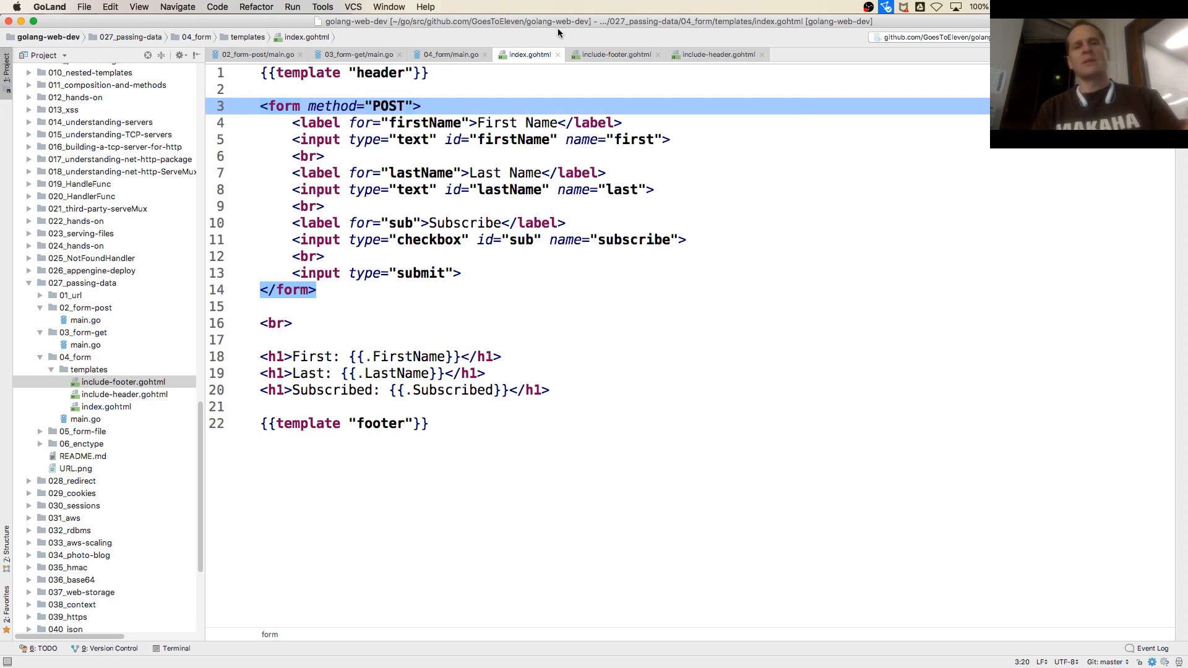
{"action": "left_click", "coordinate": [451, 55]}
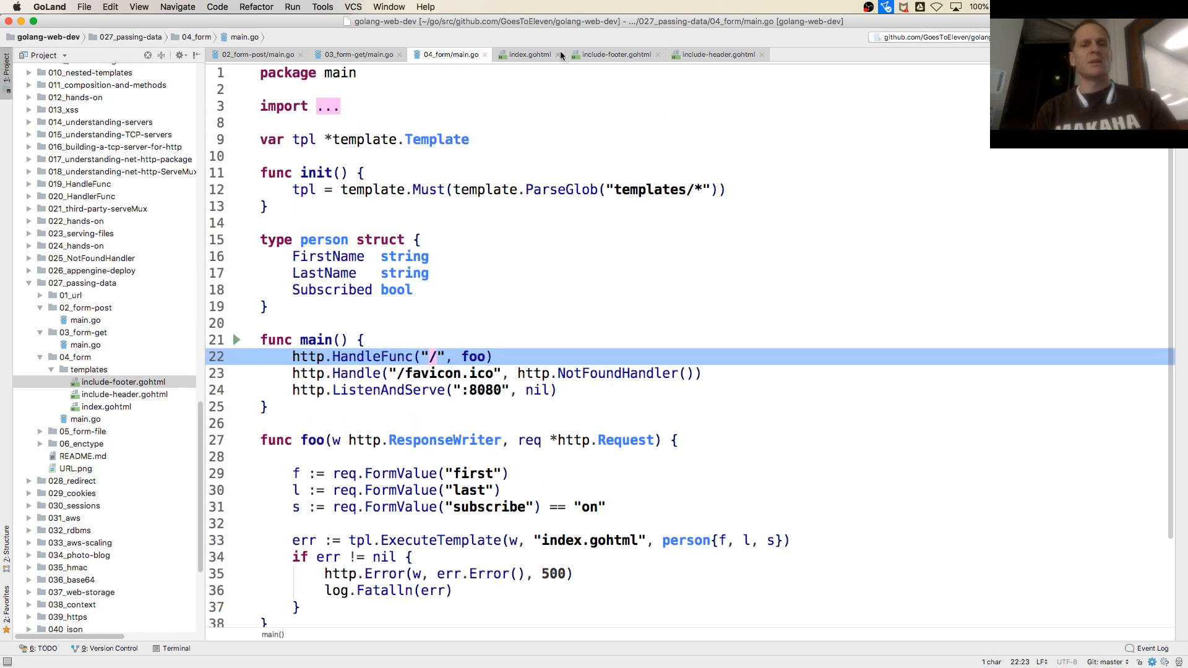
{"action": "left_click", "coordinate": [525, 53]}
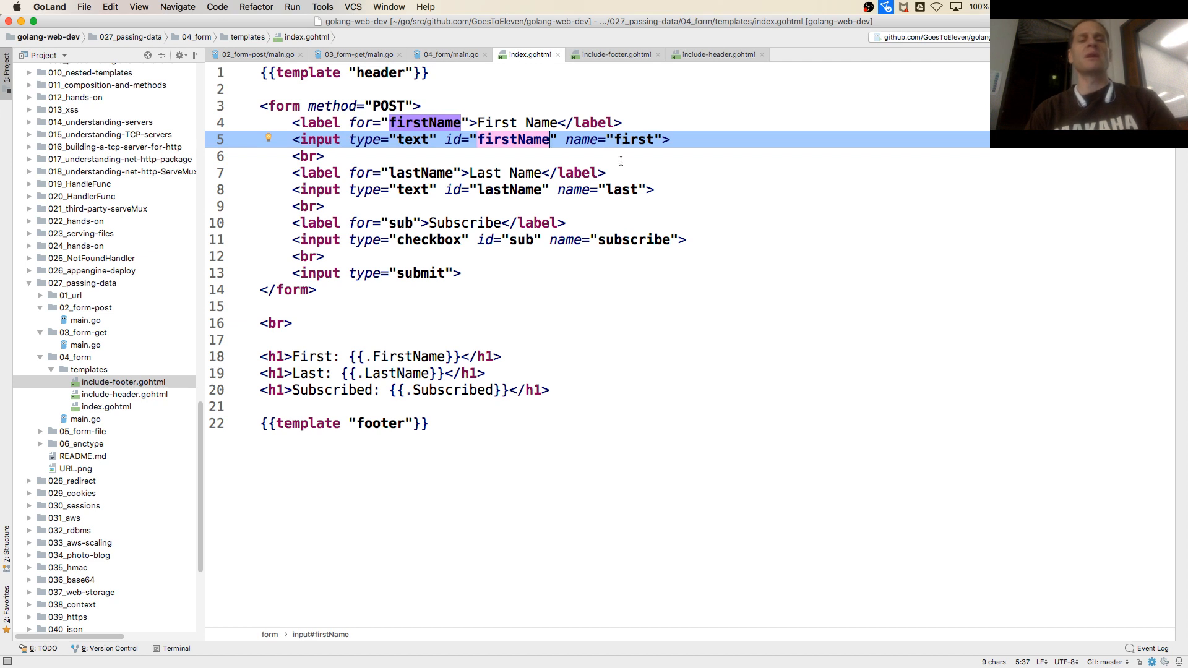
{"action": "mouse_move", "coordinate": [526, 126]}
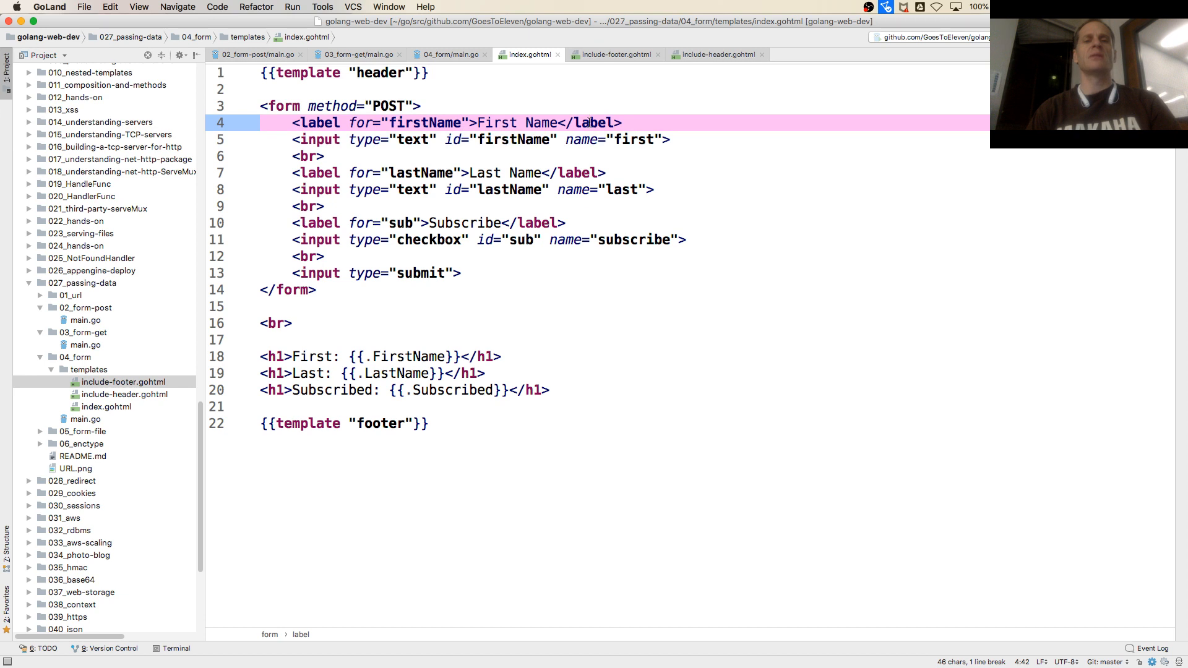
{"action": "left_click", "coordinate": [564, 139]}
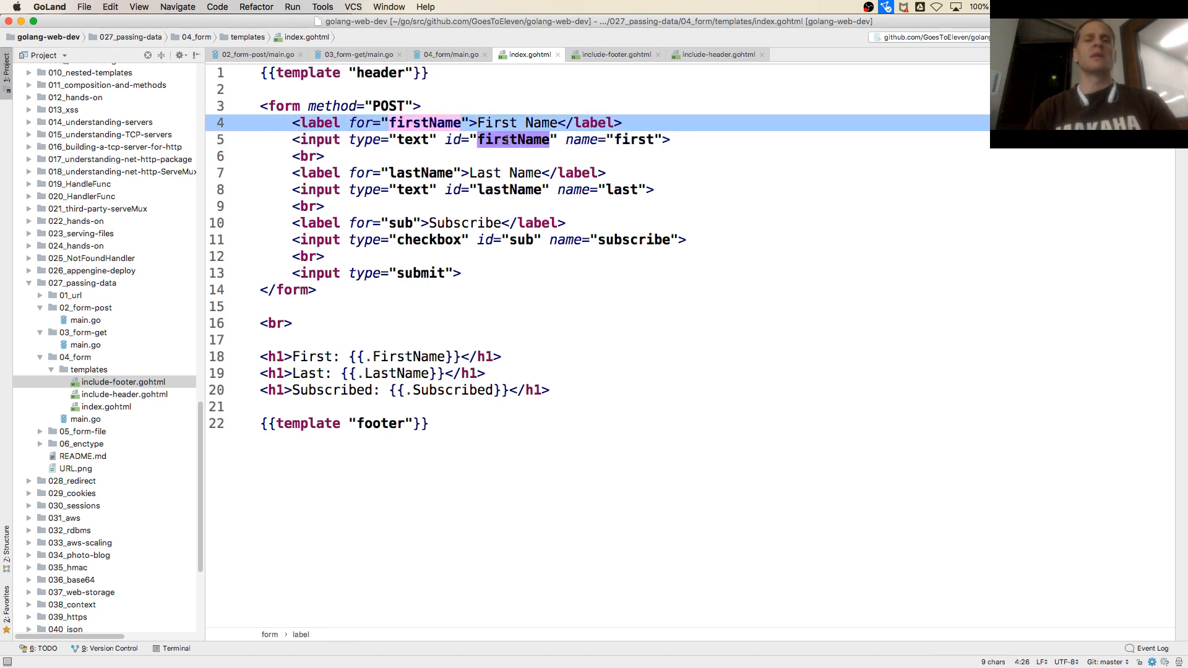
{"action": "left_click", "coordinate": [518, 140]}
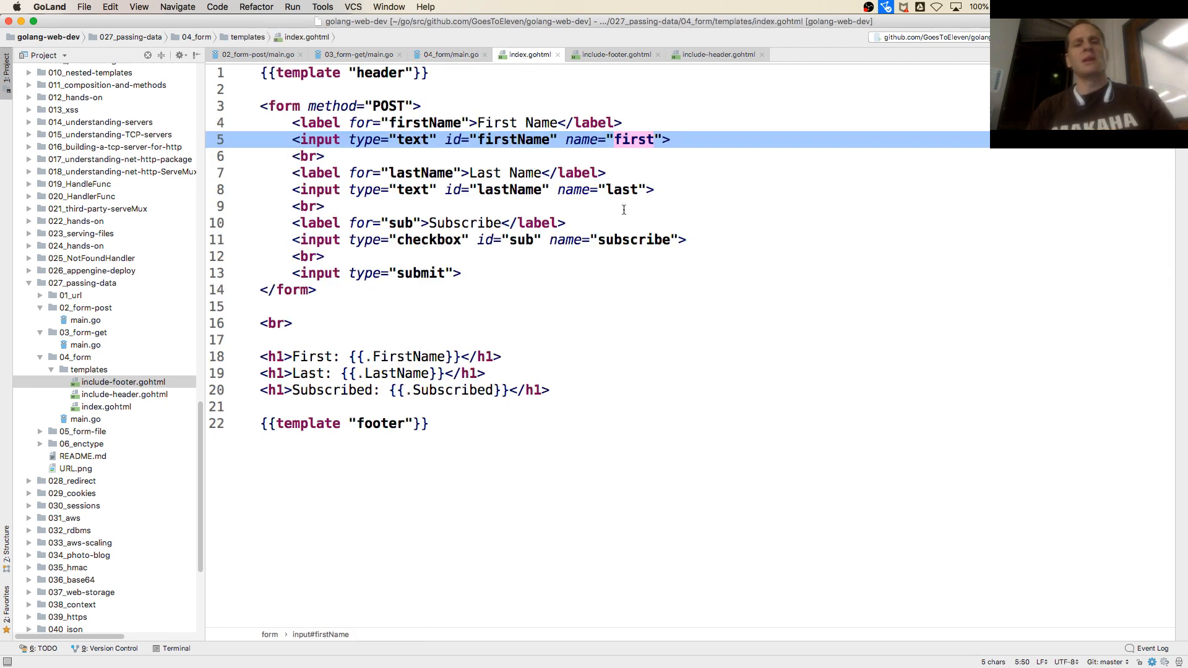
{"action": "left_click", "coordinate": [451, 53]}
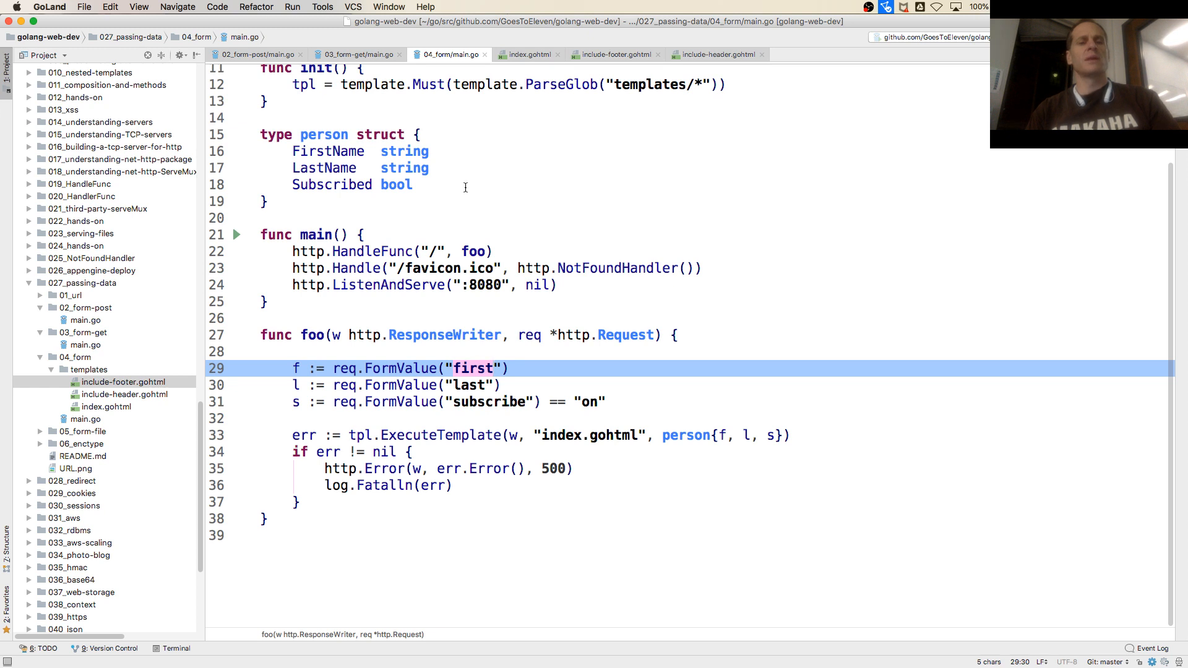
{"action": "left_click", "coordinate": [527, 53]}
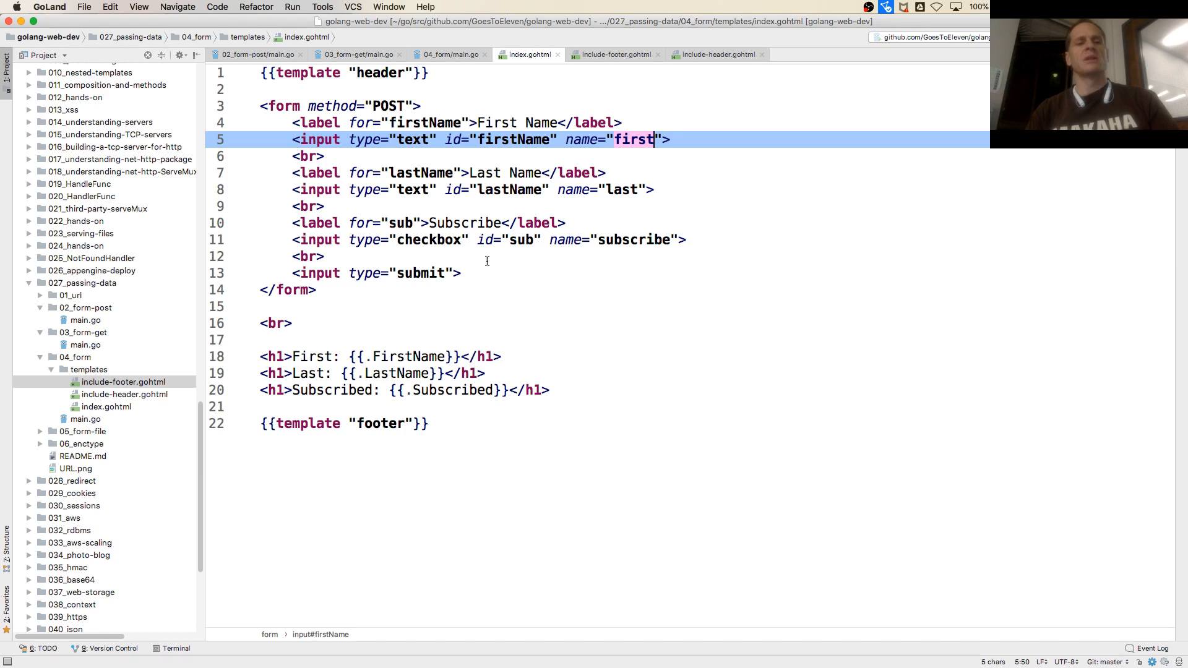
{"action": "left_click", "coordinate": [450, 55]}
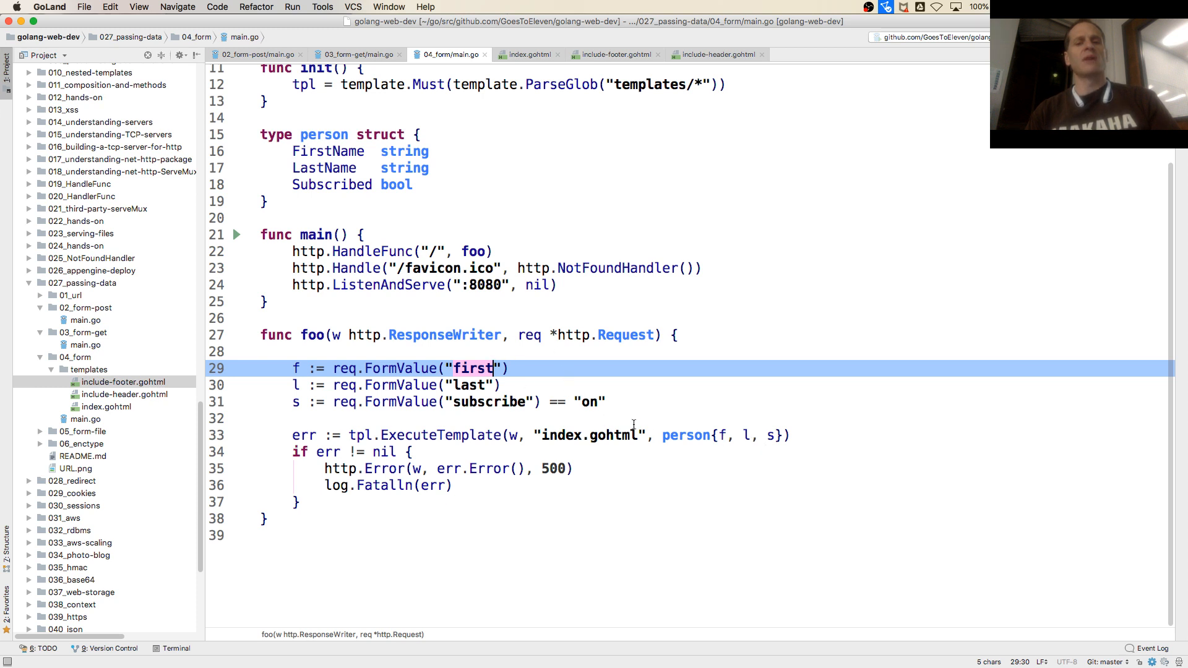
{"action": "left_click", "coordinate": [529, 53]}
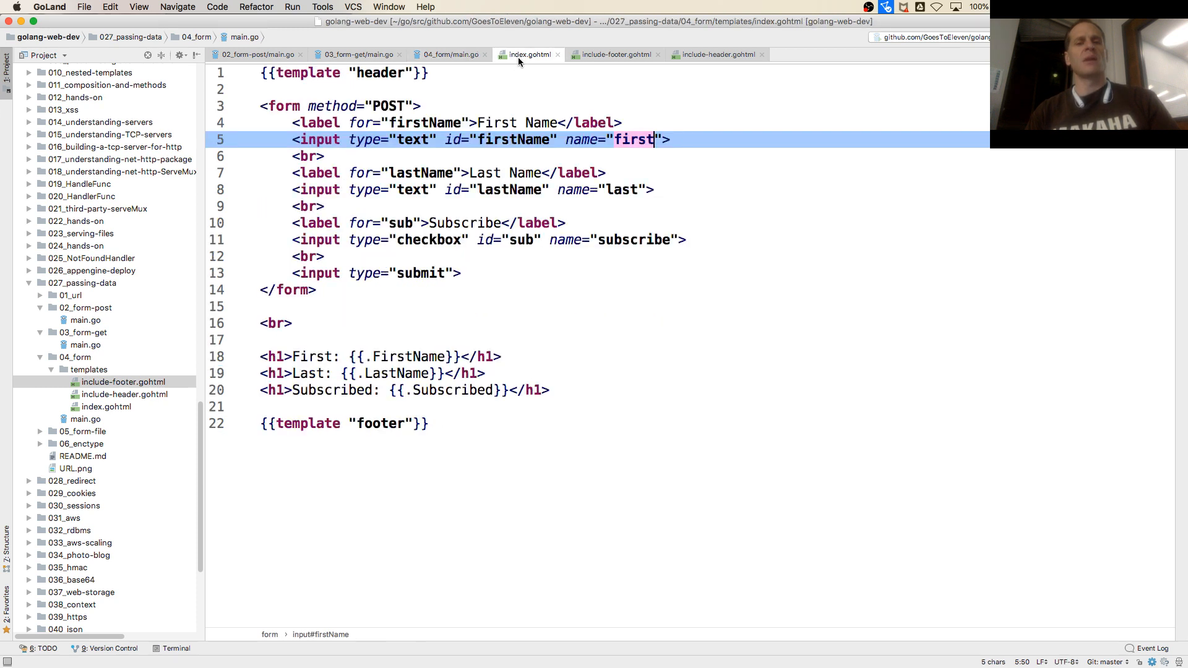
{"action": "left_click", "coordinate": [451, 54]}
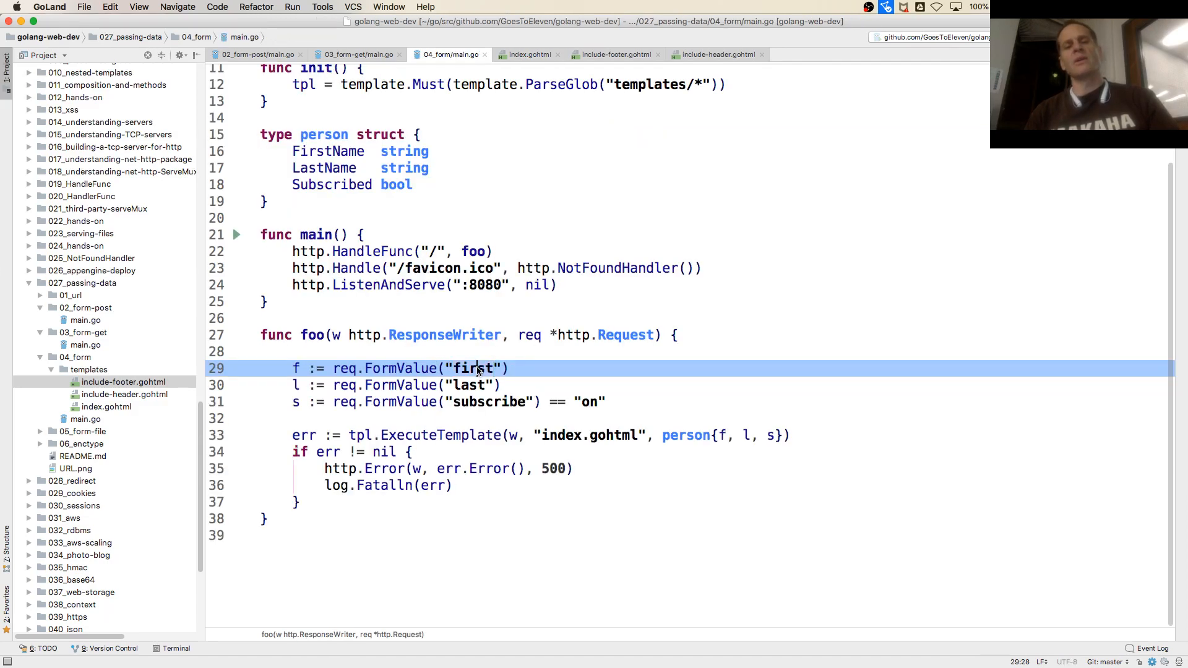
{"action": "double_click", "coordinate": [474, 369]}
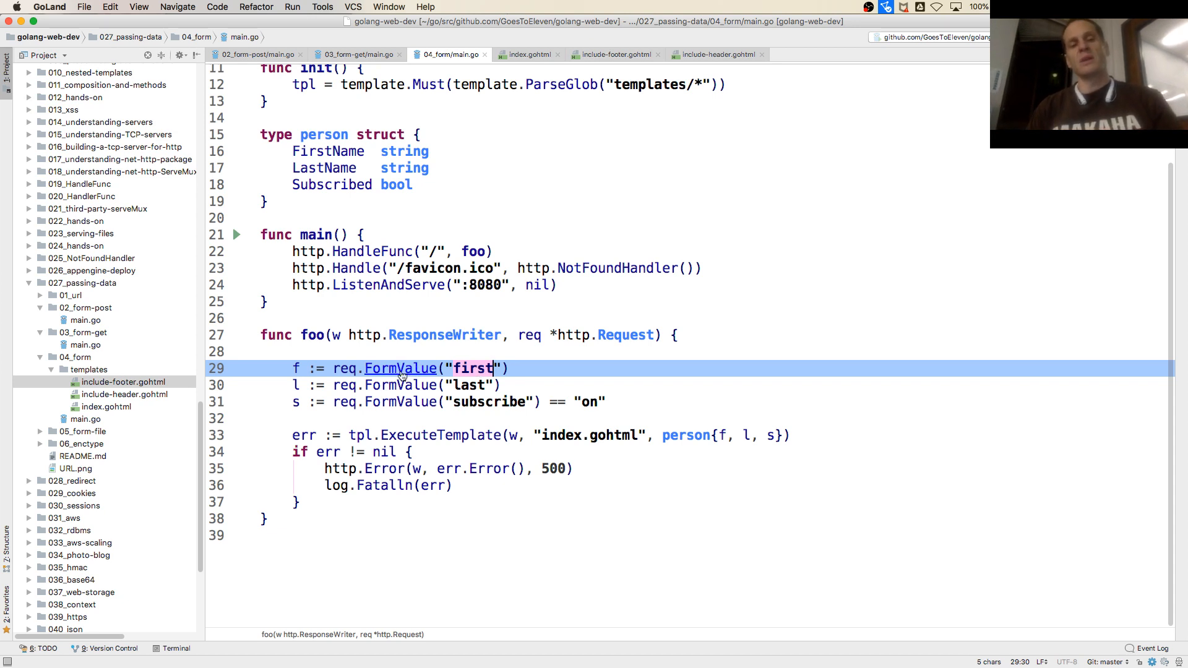
{"action": "left_click", "coordinate": [399, 369]}
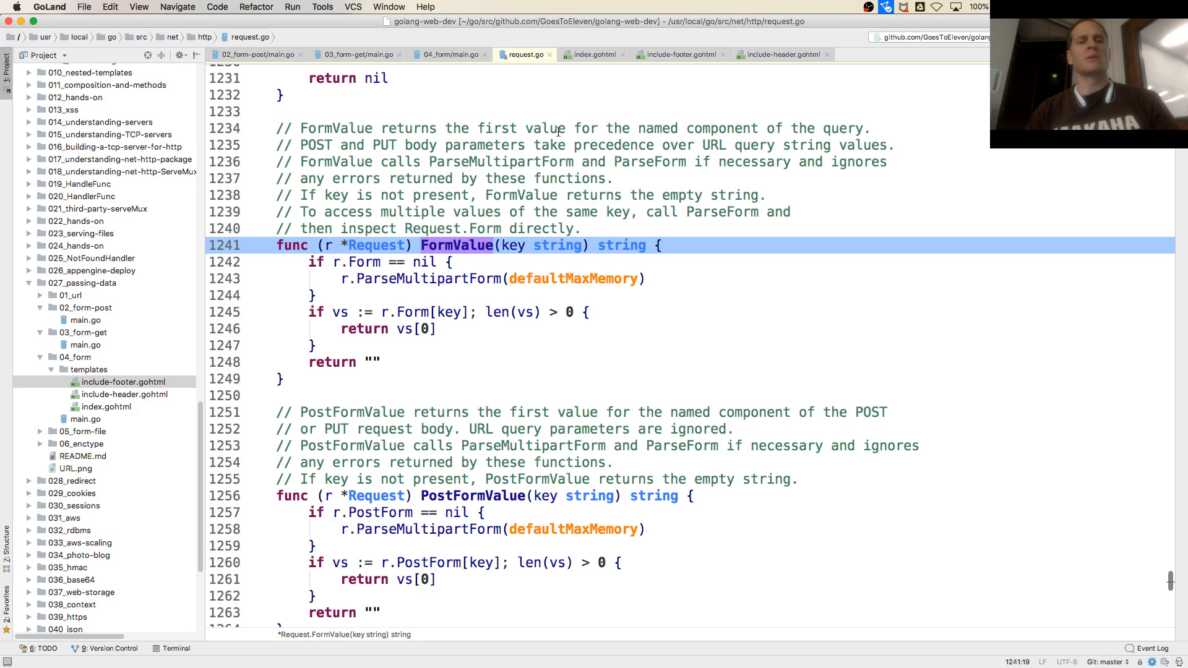
{"action": "mouse_move", "coordinate": [704, 151]}
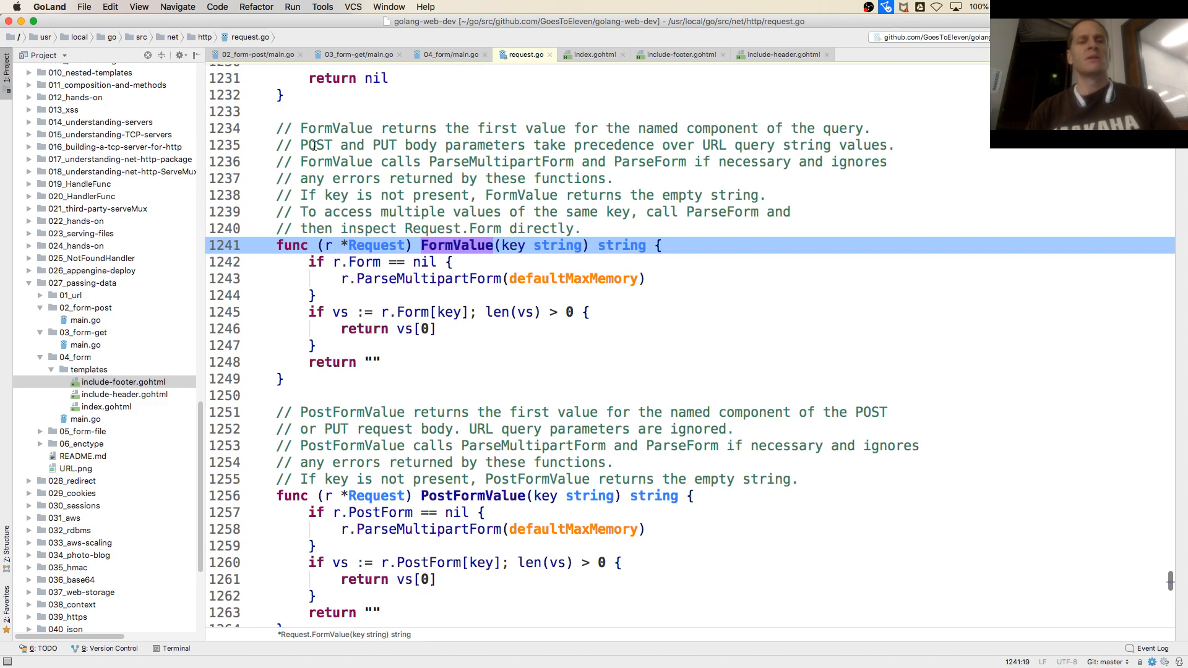
{"action": "double_click", "coordinate": [318, 145]}
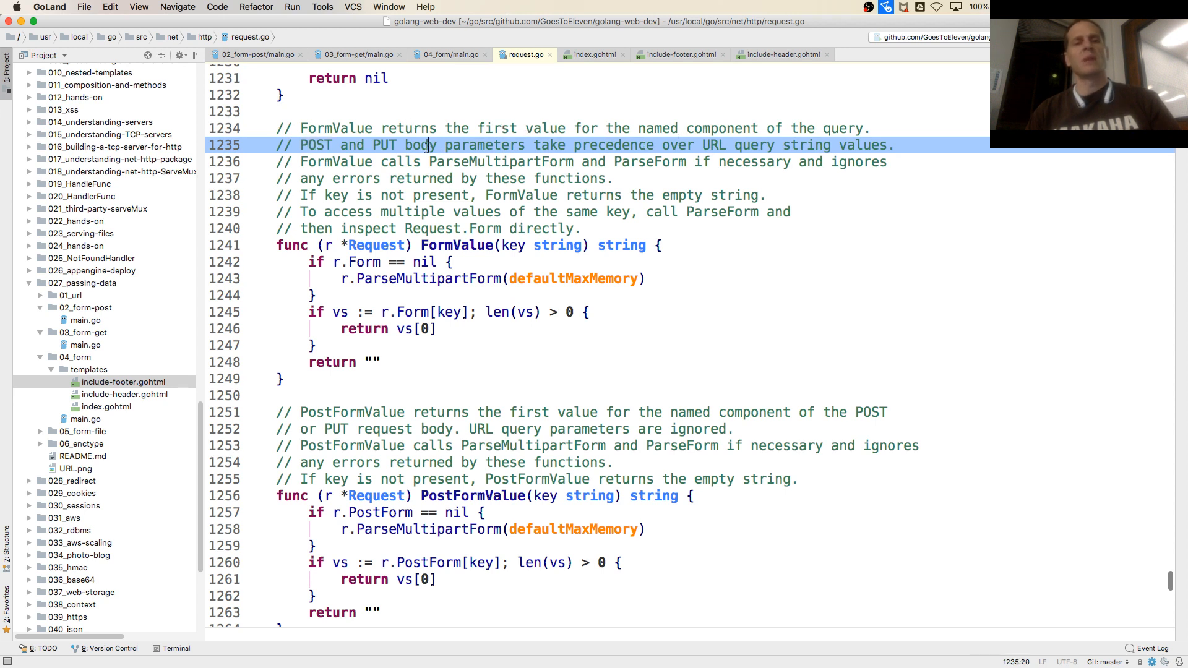
{"action": "double_click", "coordinate": [419, 145]}
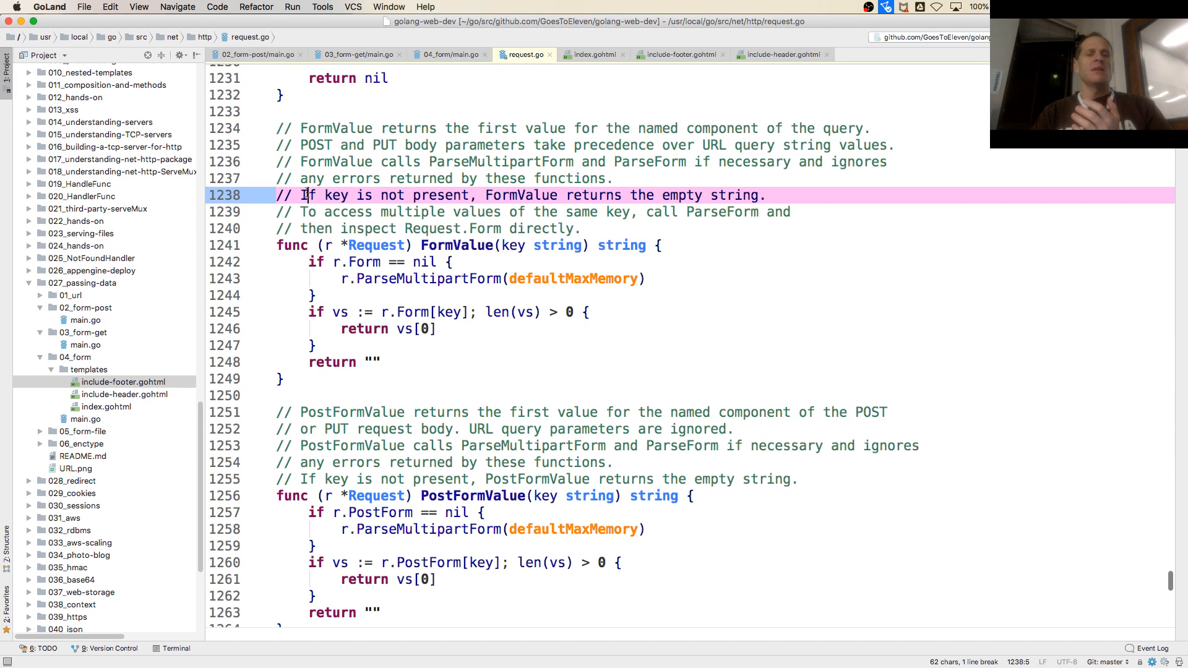
{"action": "left_click", "coordinate": [449, 54]}
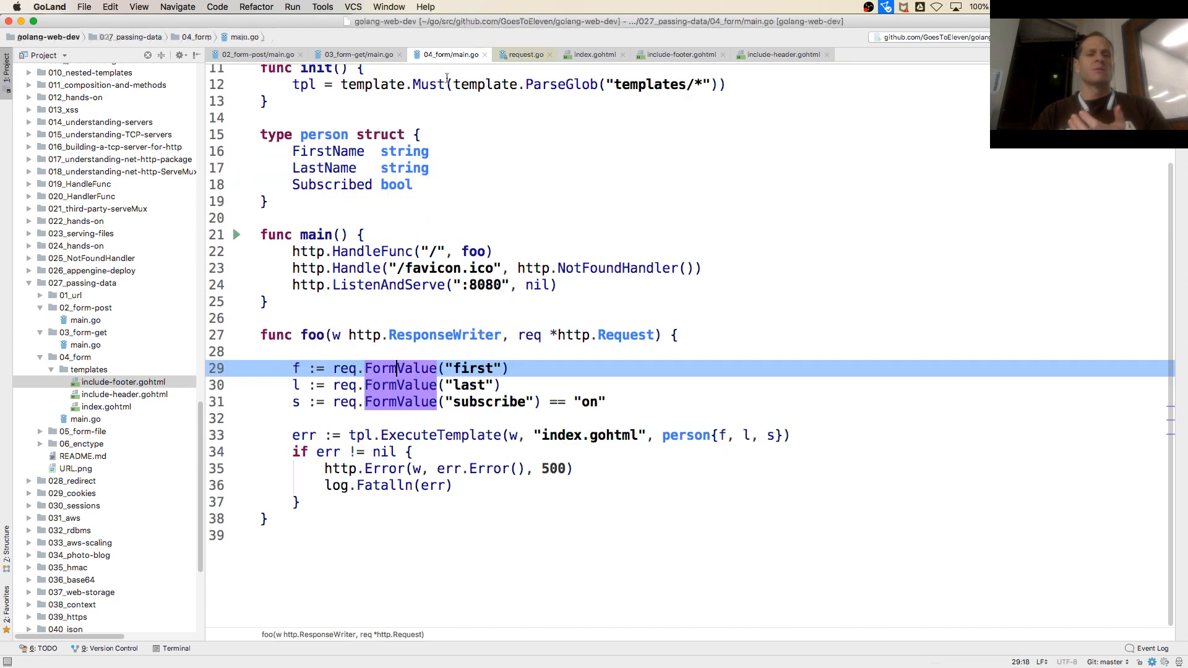
{"action": "double_click", "coordinate": [473, 369]}
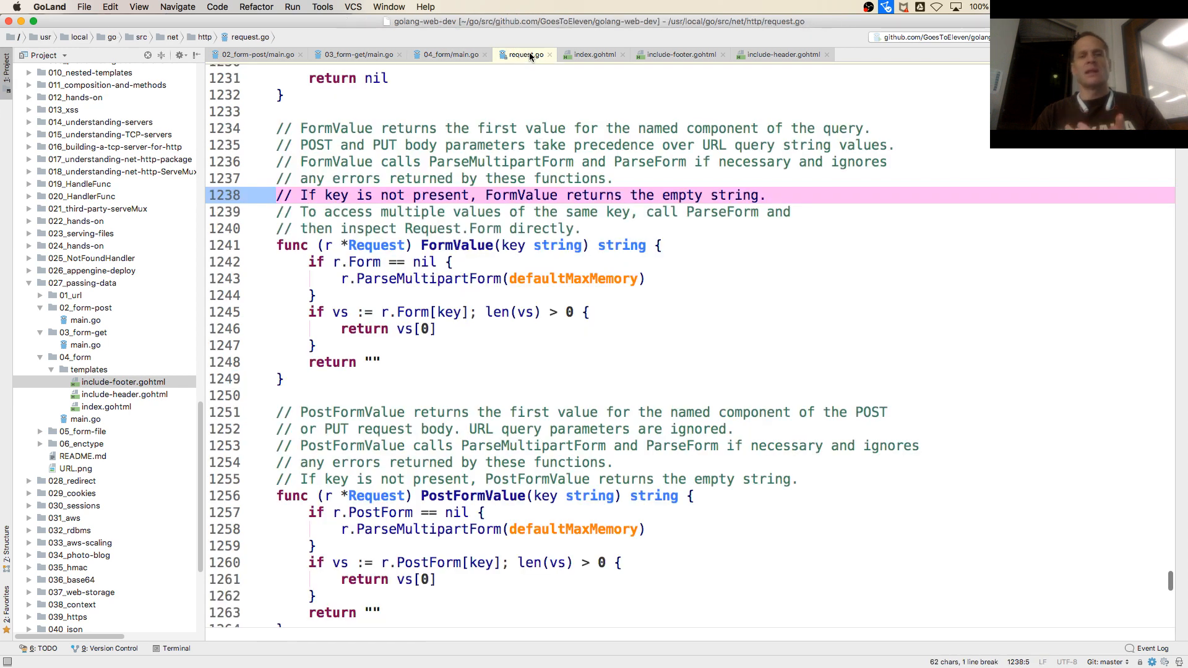
{"action": "mouse_move", "coordinate": [561, 269]}
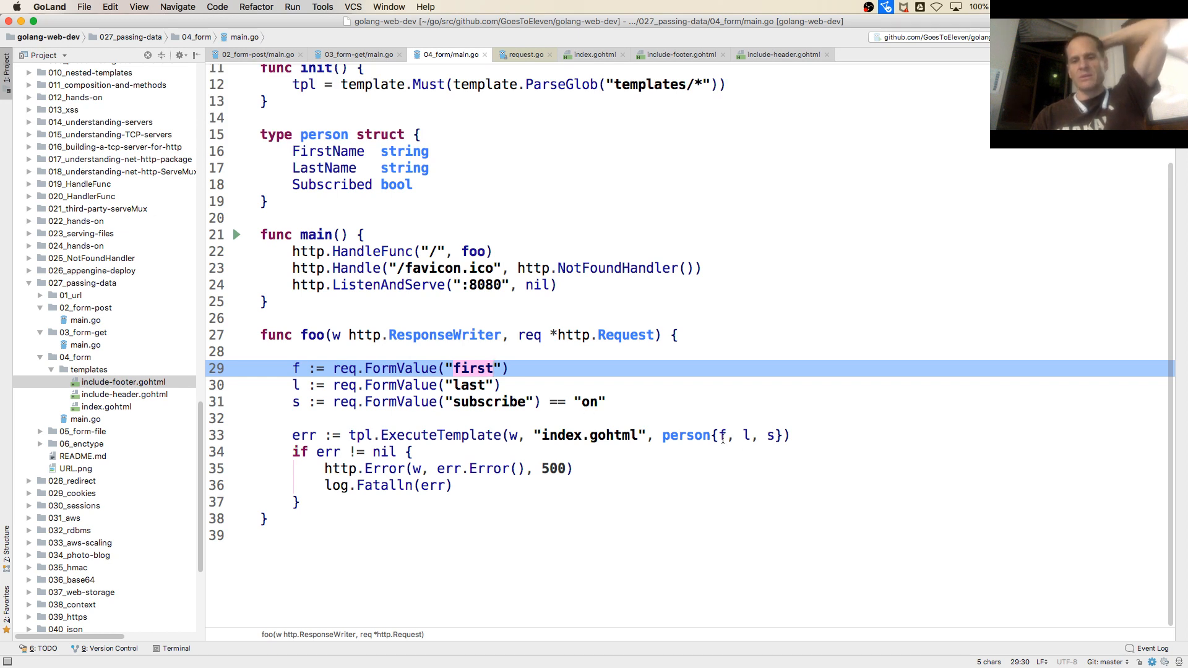
In Terminal cd ../../ then cd 027_passing-data/04_form, run the server and allow incoming connections
{"action": "left_click", "coordinate": [720, 436]}
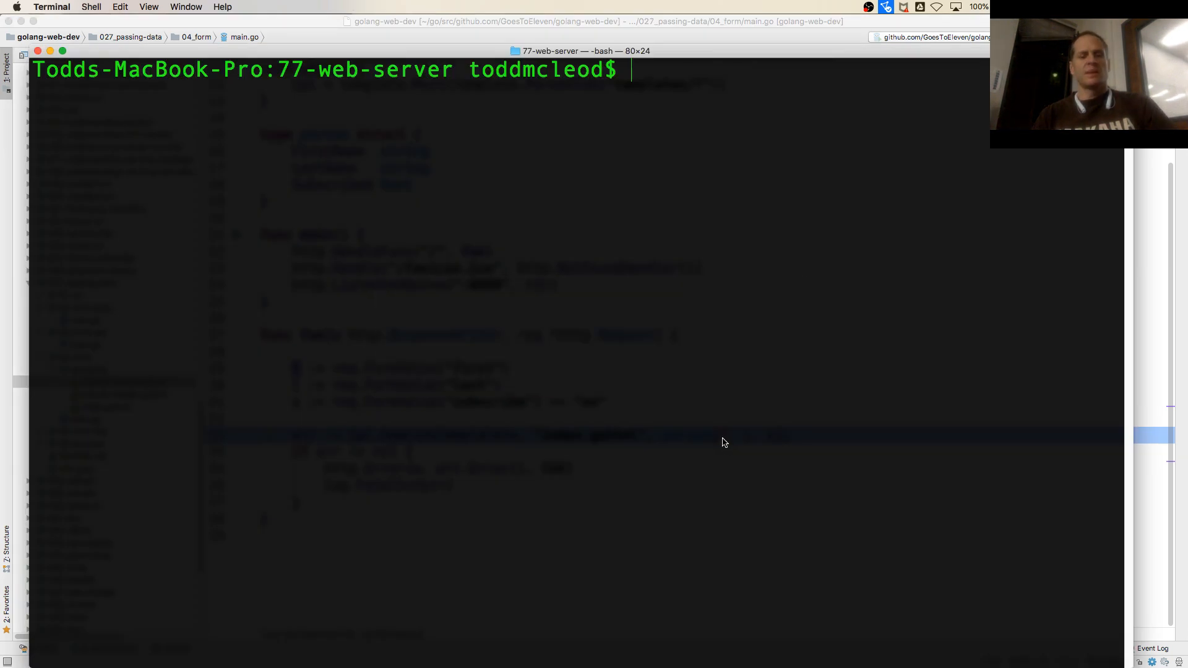
{"action": "type", "text": "cd"}
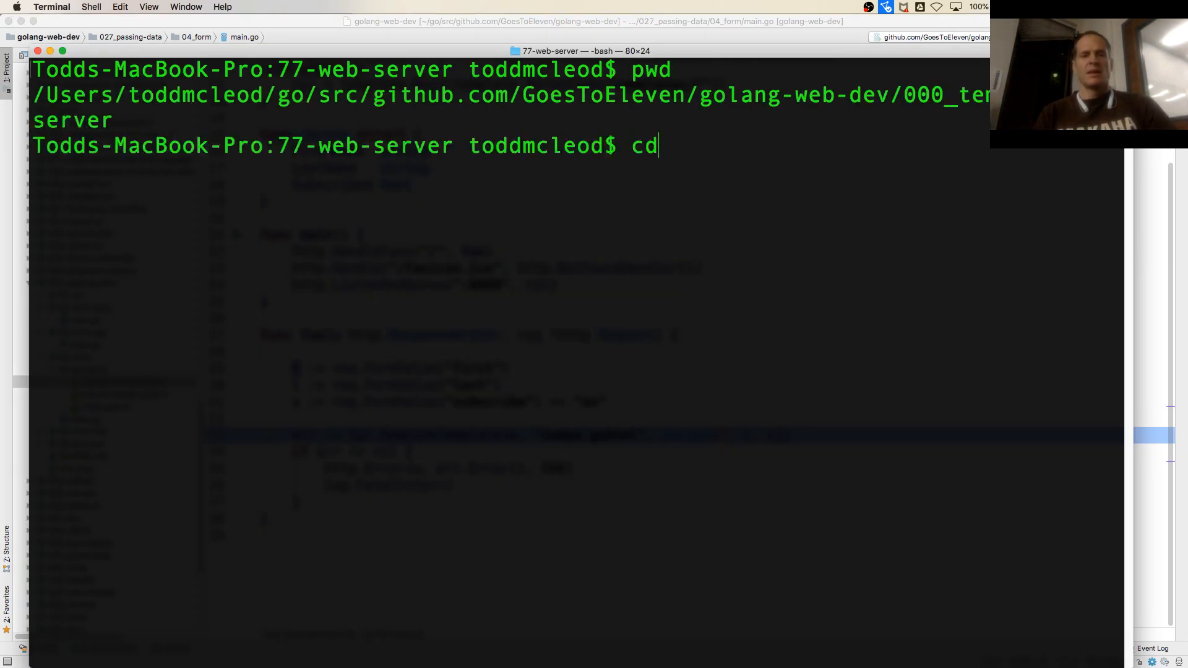
{"action": "type", "text": "../../"}
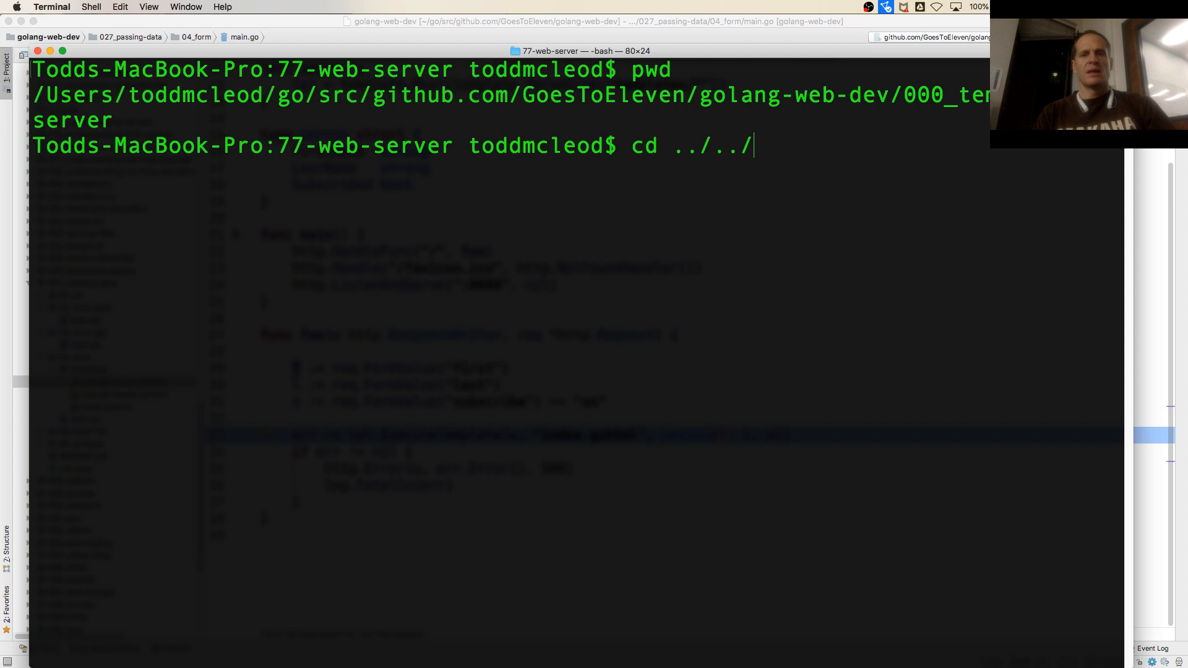
{"action": "type", "text": "cd"}
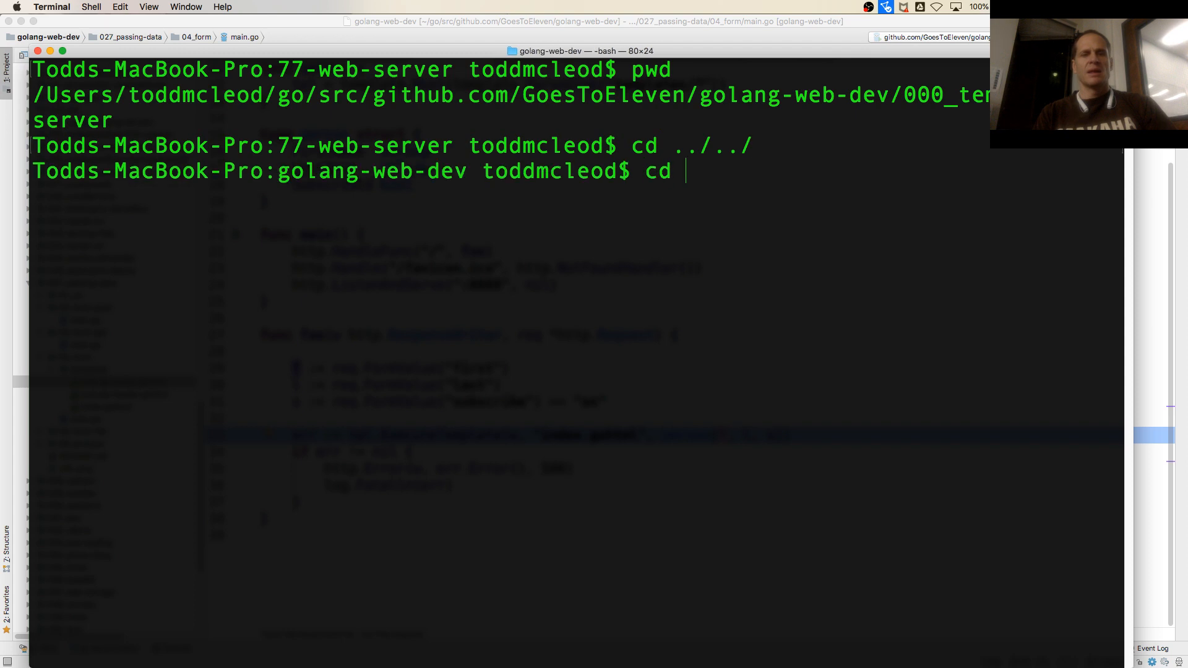
{"action": "type", "text": "027_passing-data/"}
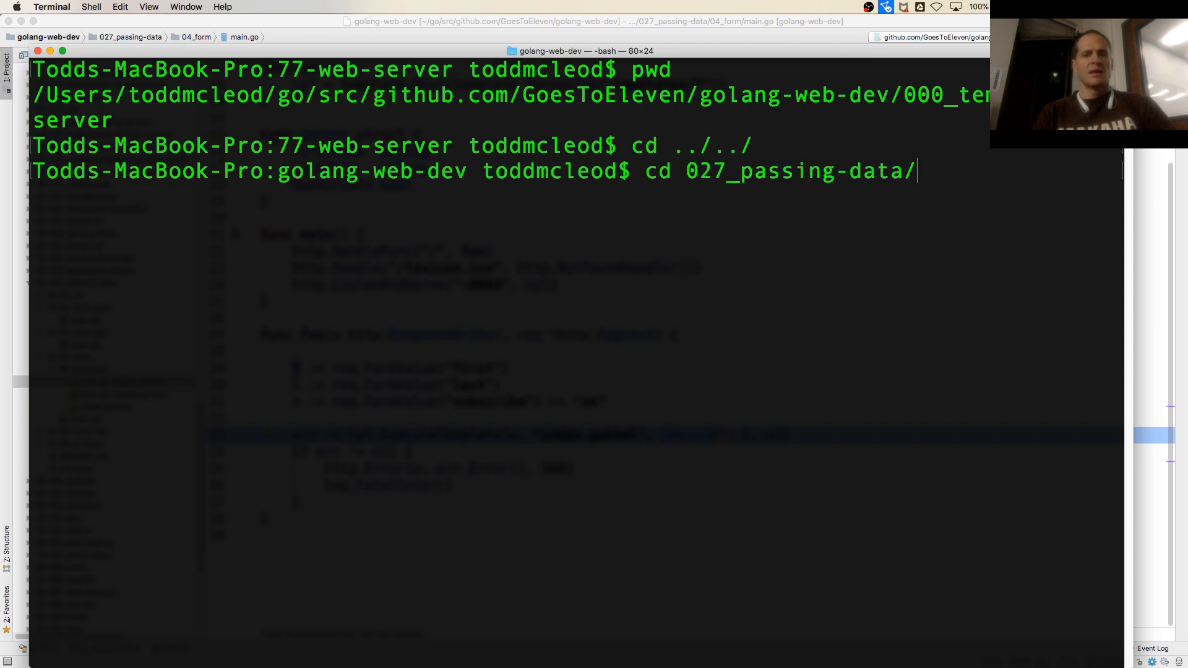
{"action": "type", "text": "04_form/"}
{"action": "type", "text": "go run main.go"}
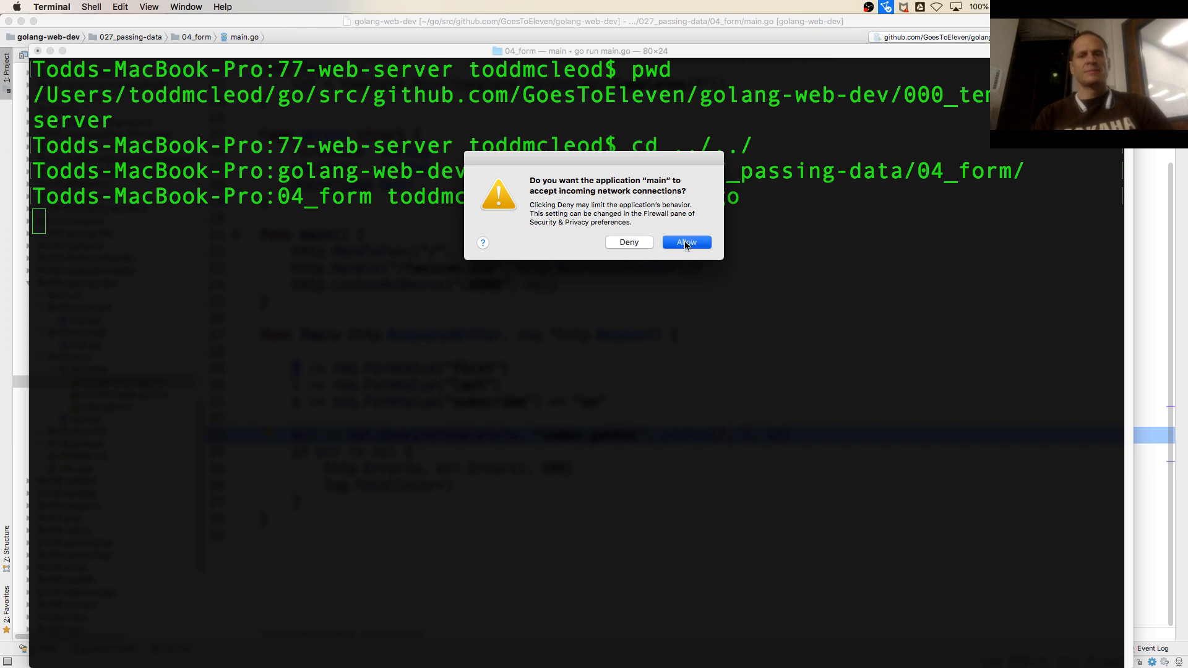
{"action": "left_click", "coordinate": [686, 241]}
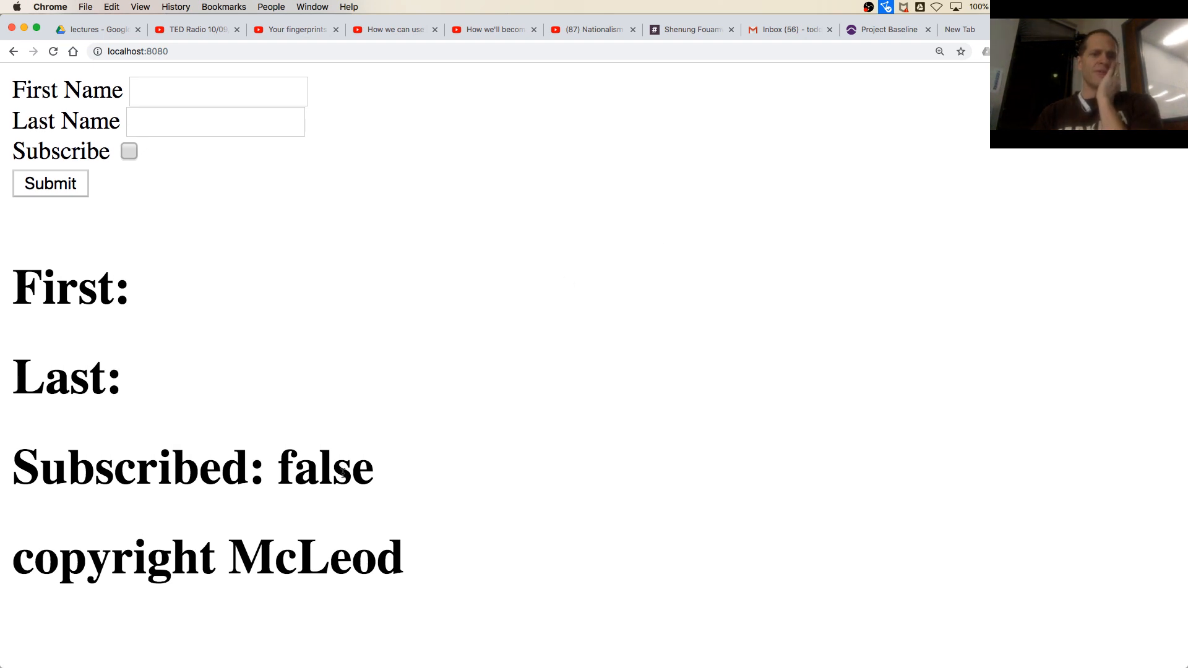
Enter James as the first name on the localhost:8080 form and tick Subscribe
{"action": "double_click", "coordinate": [324, 468]}
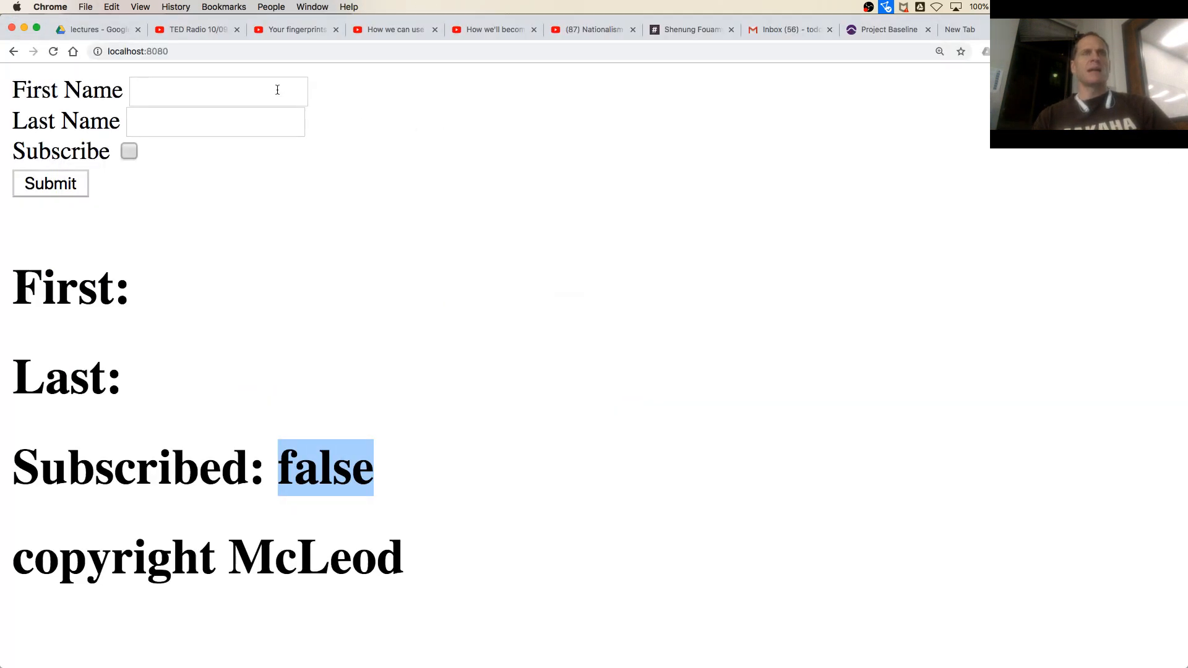
{"action": "type", "text": "James"}
{"action": "left_click", "coordinate": [215, 121]}
{"action": "type", "text": "Bond"}
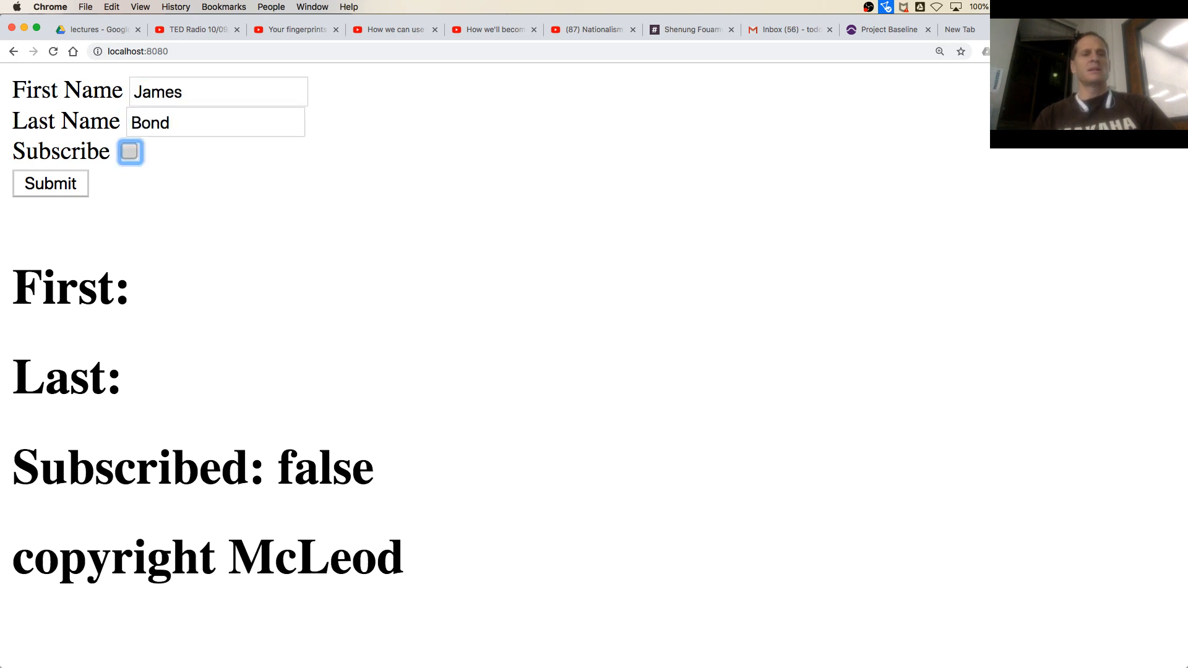
{"action": "left_click", "coordinate": [50, 183]}
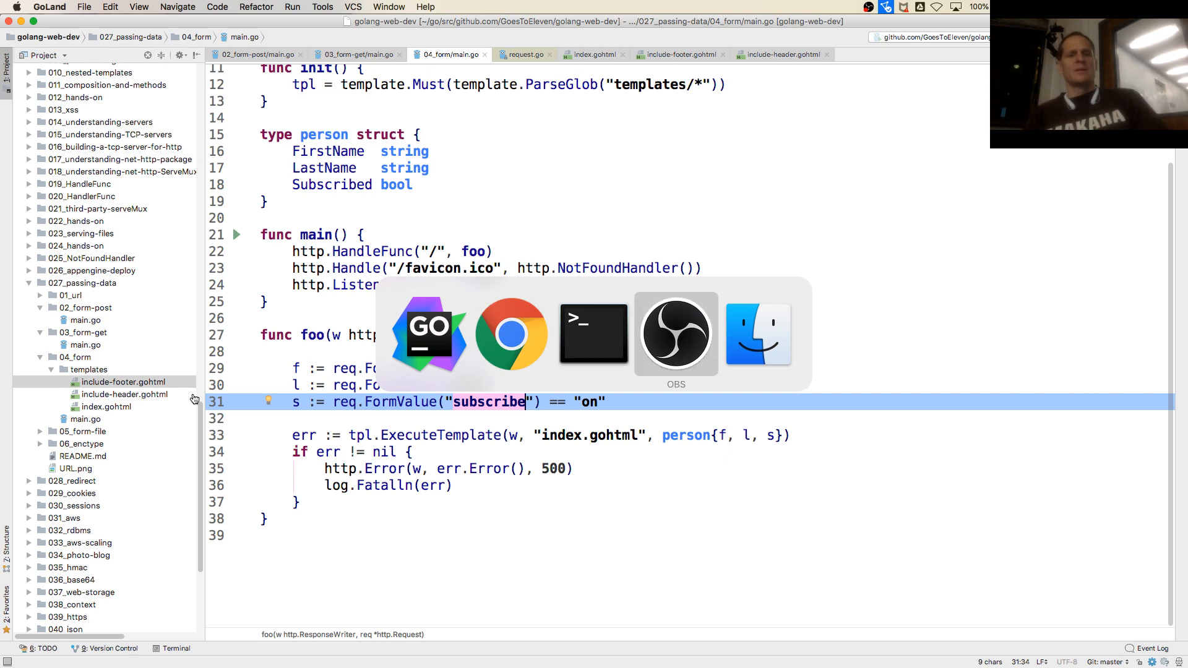
Bring the OBS window to the front showing the recording in progress
{"action": "left_click", "coordinate": [674, 333]}
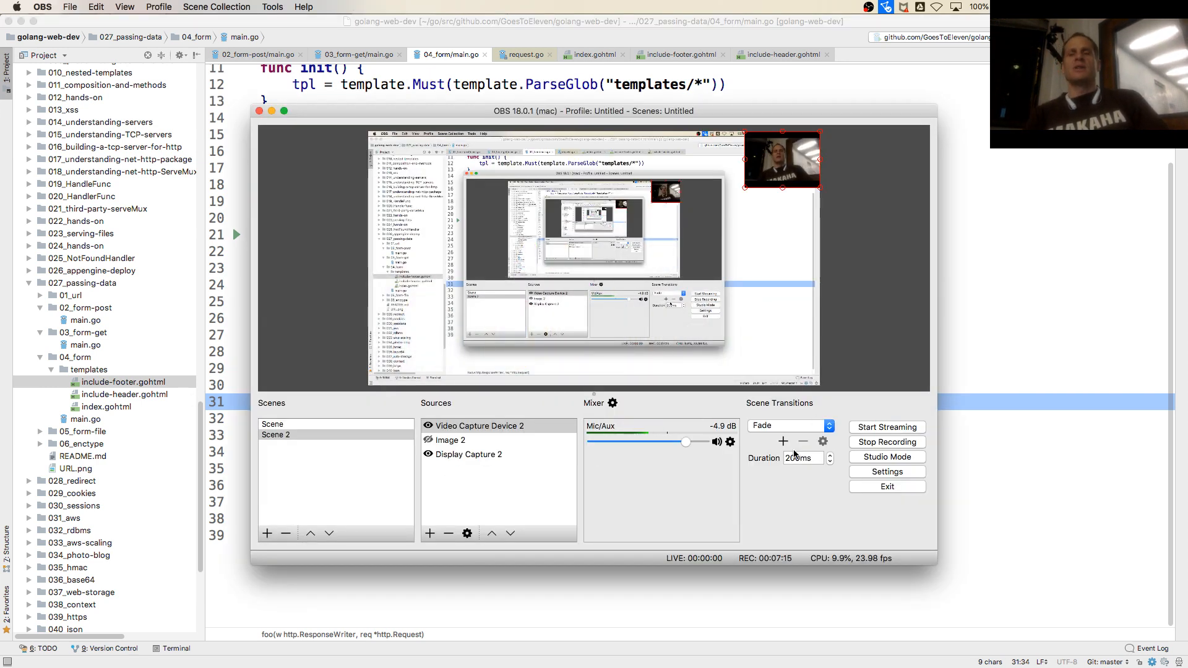